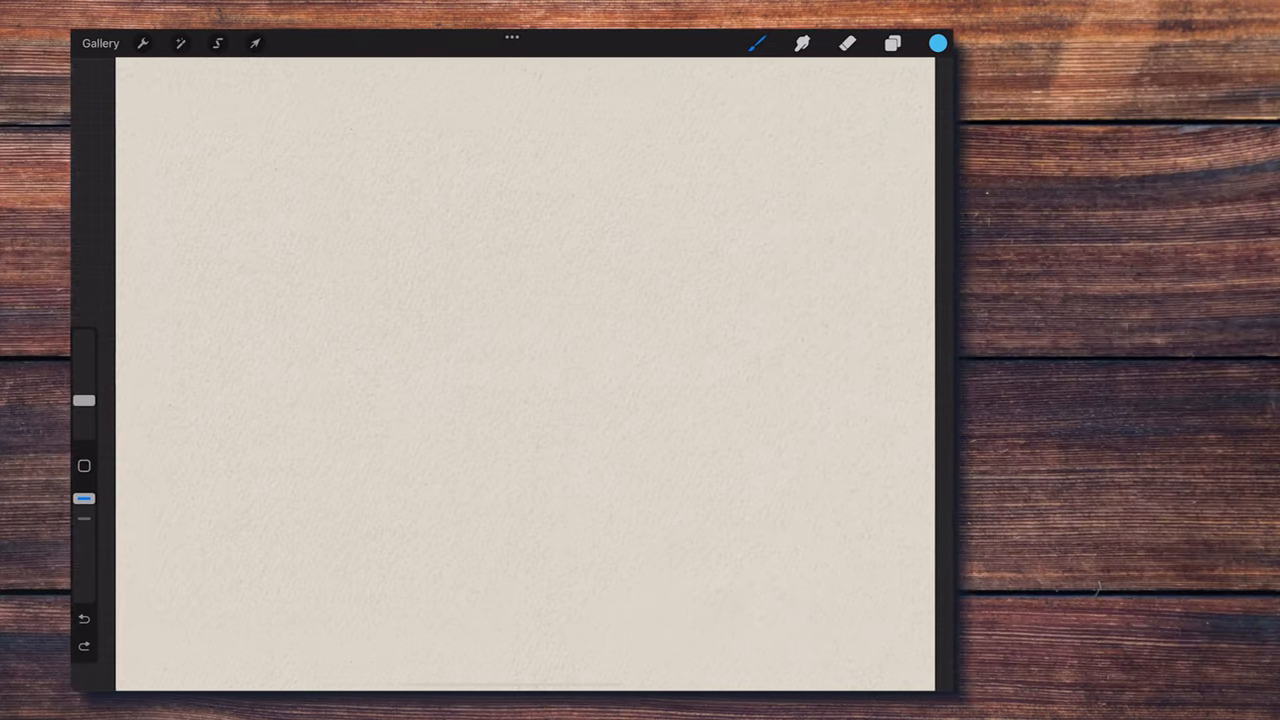
- Open Files in Split View at STAMPS > HEADS and drop a head image onto the canvas
{"action": "left_click", "coordinate": [757, 47]}
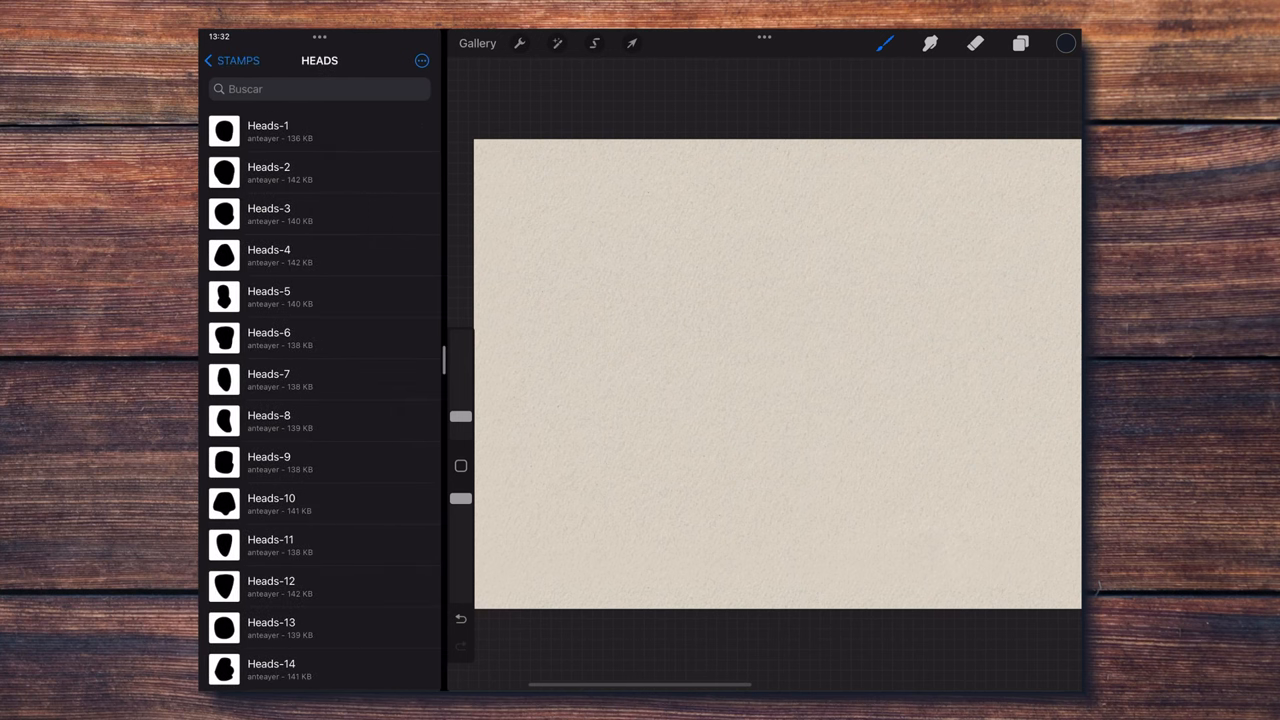
{"action": "left_click", "coordinate": [224, 130]}
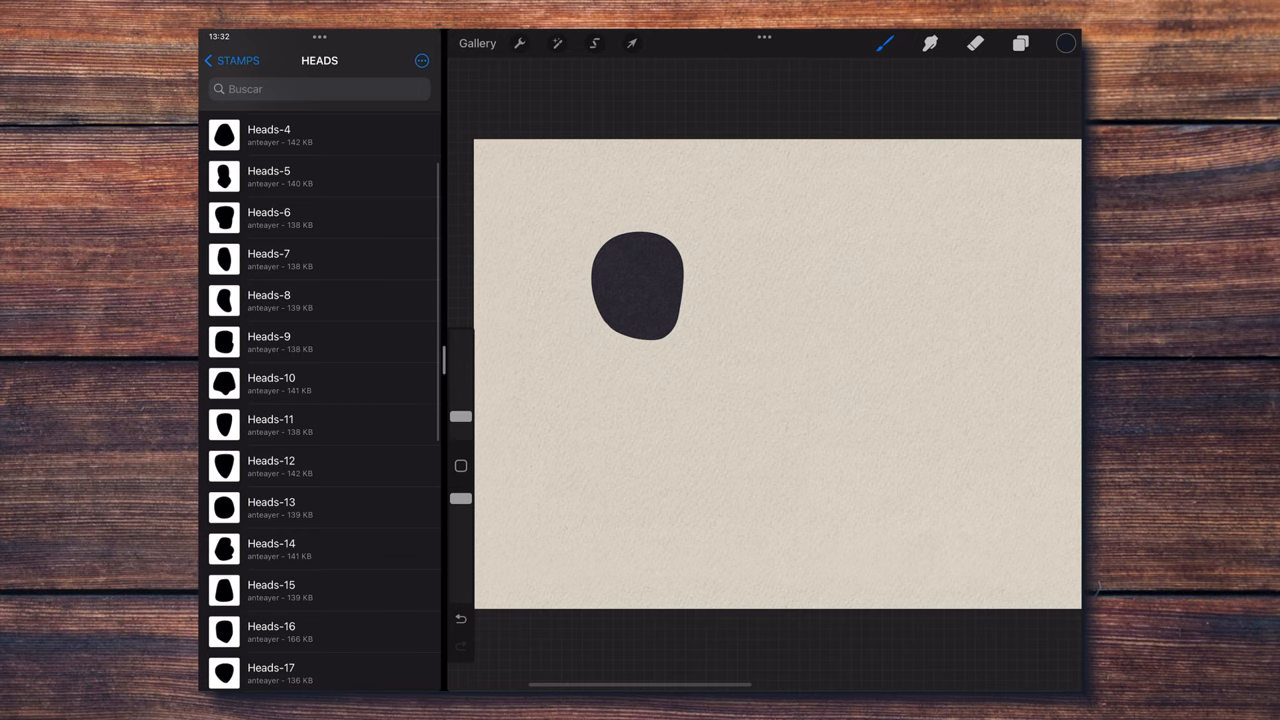
{"action": "left_click", "coordinate": [855, 290]}
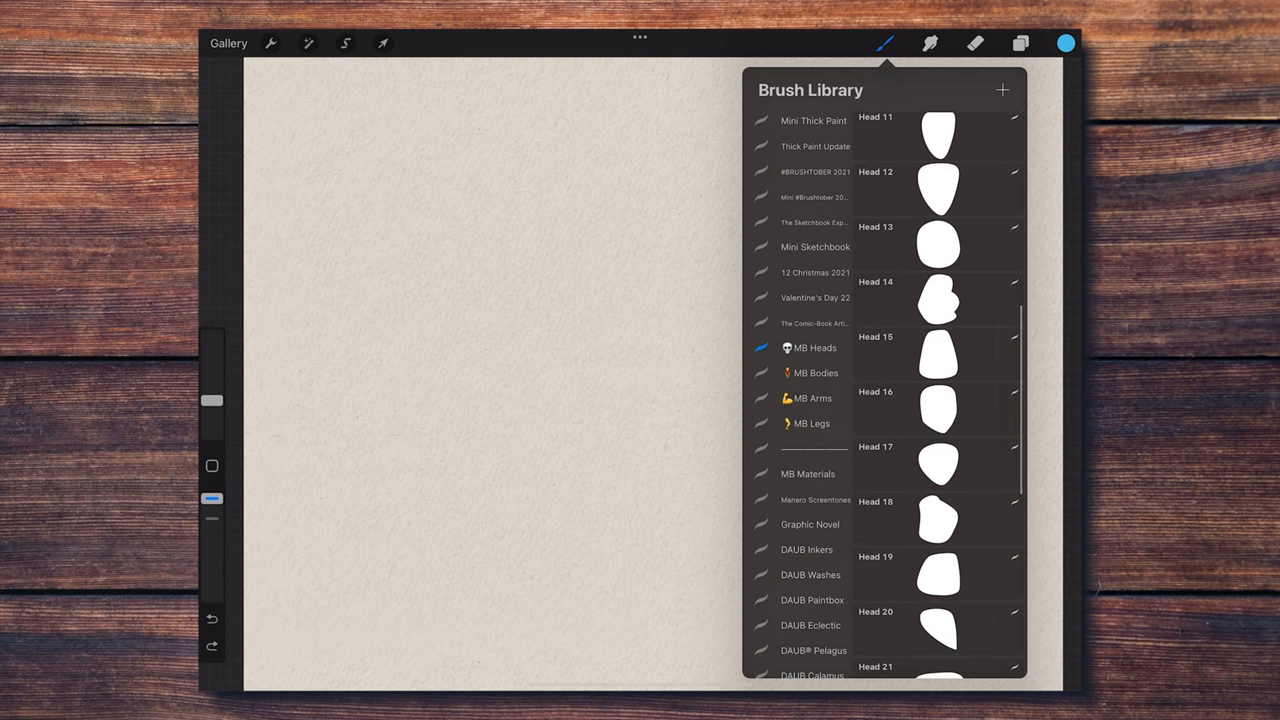
- Browse the MB Heads, MB Bodies, MB Arms and MB Legs sets, then pick a head stamp
{"action": "scroll", "scroll_direction": "down", "scroll_amount": 3}
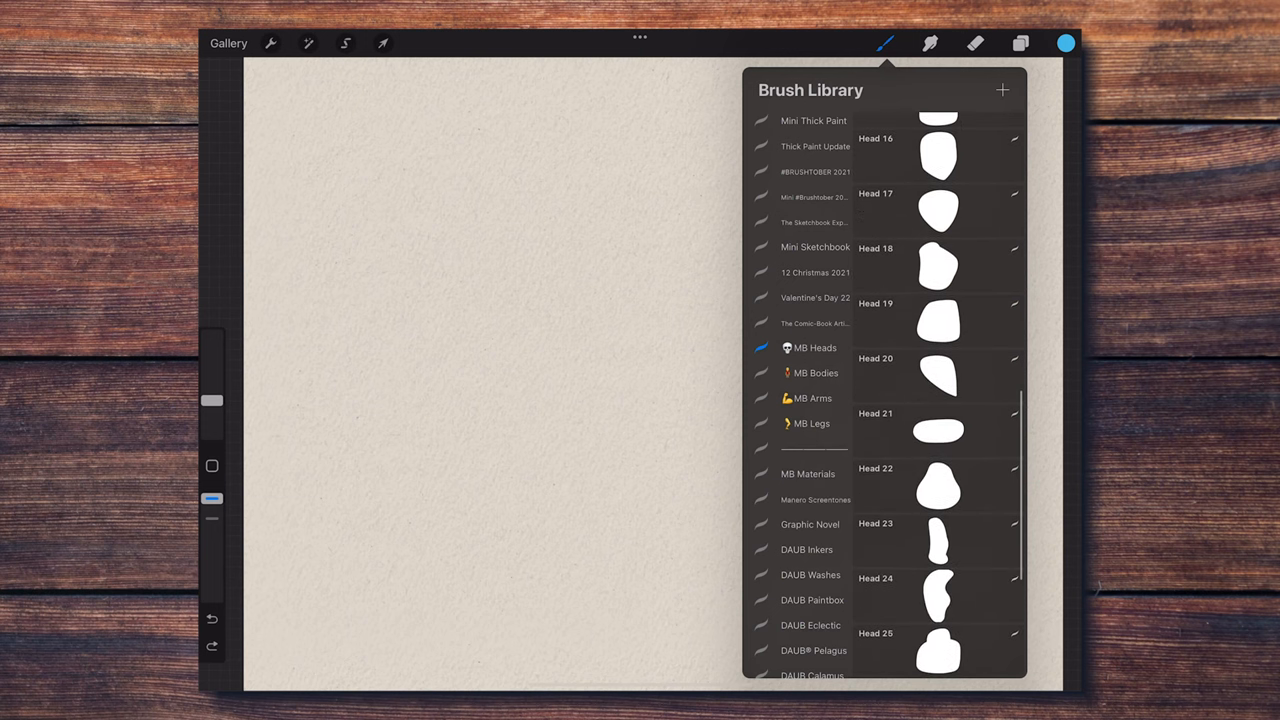
{"action": "scroll", "scroll_direction": "down", "scroll_amount": 3}
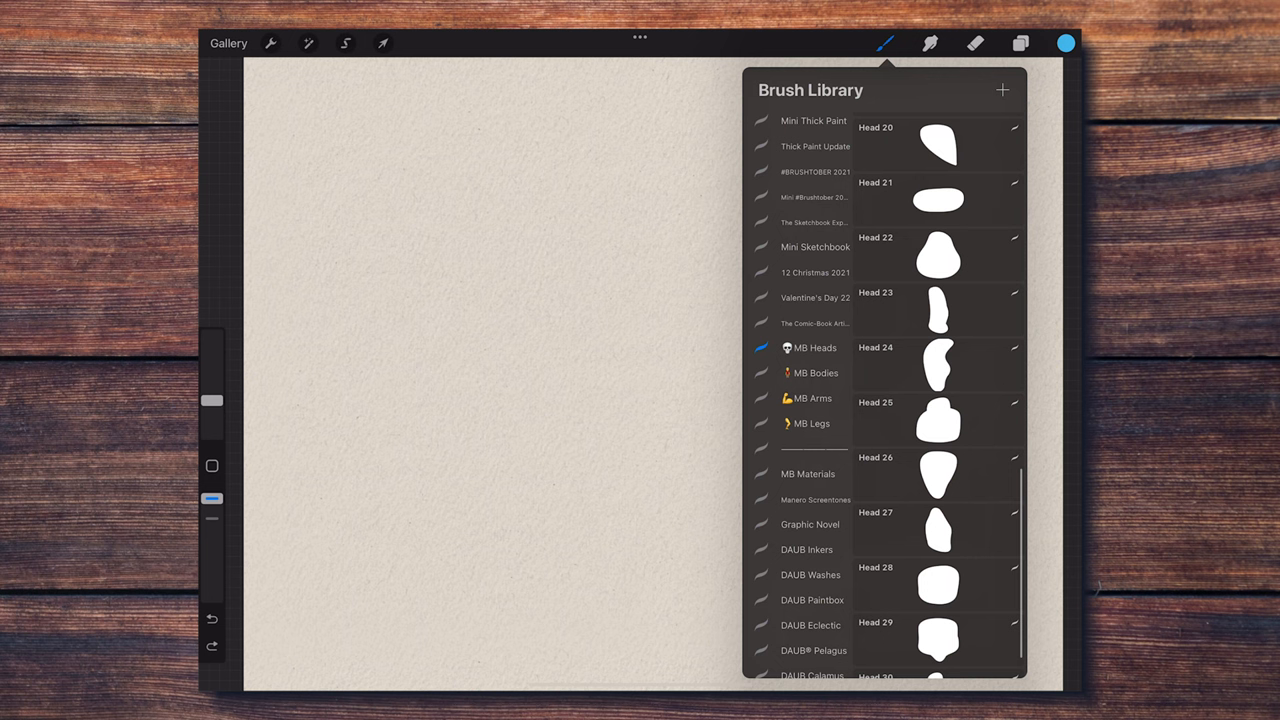
{"action": "scroll", "scroll_direction": "down", "scroll_amount": 3}
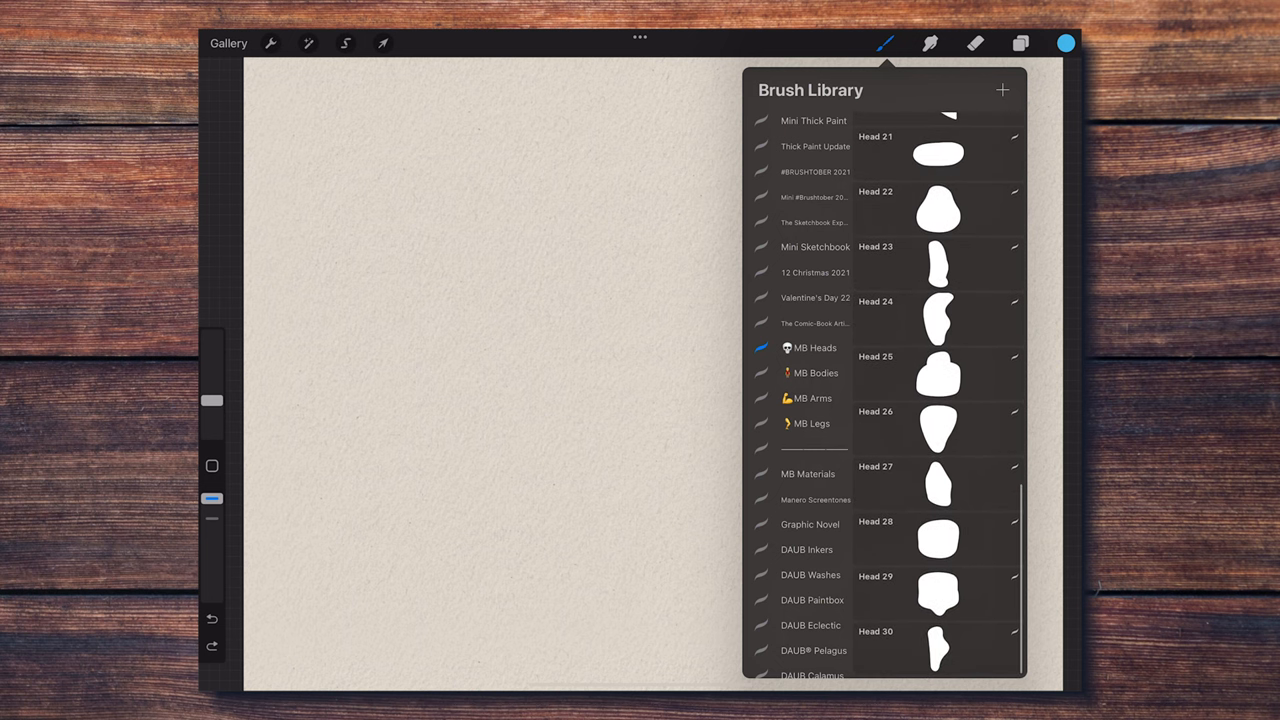
{"action": "left_click", "coordinate": [811, 373]}
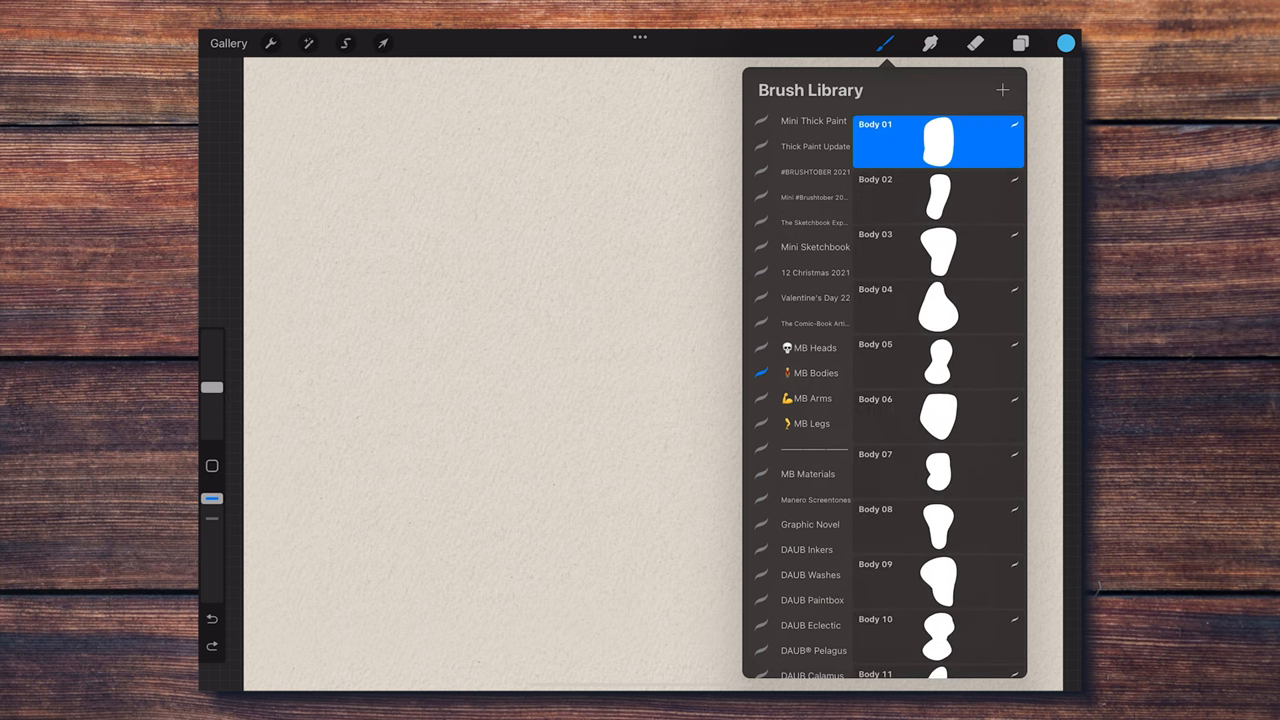
{"action": "scroll", "scroll_direction": "down", "scroll_amount": 3}
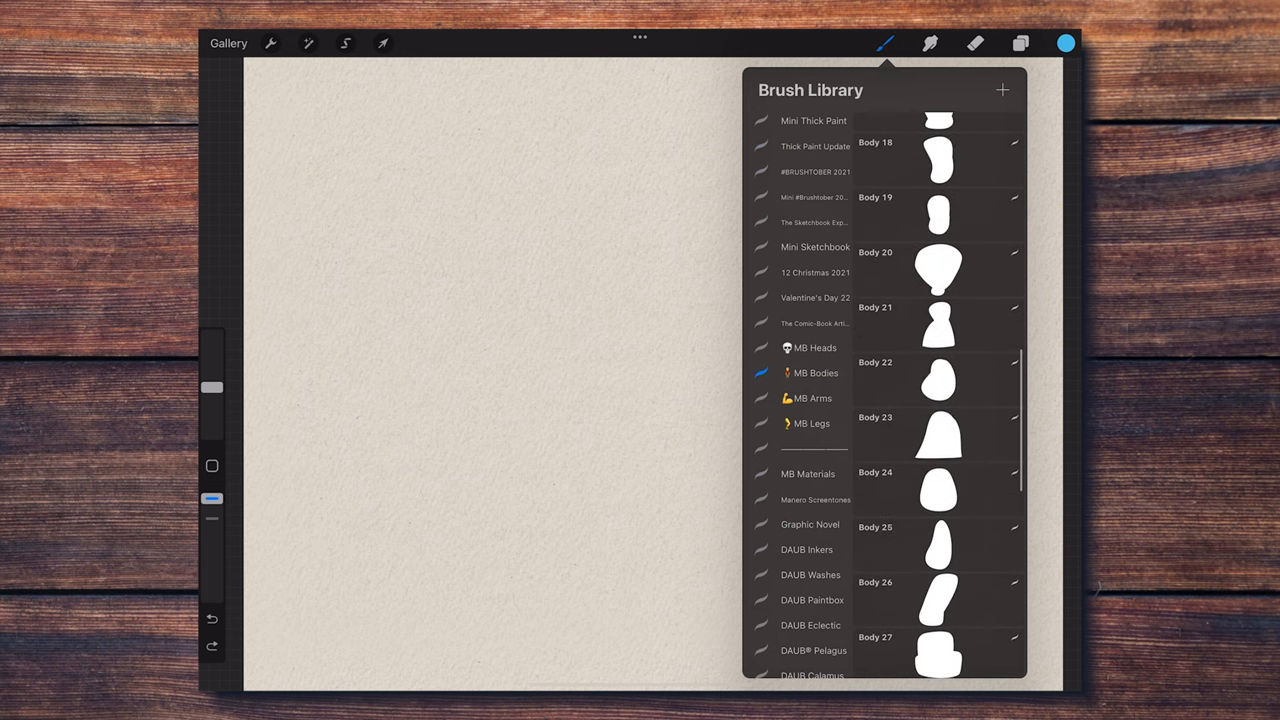
{"action": "scroll", "scroll_direction": "down", "scroll_amount": 3}
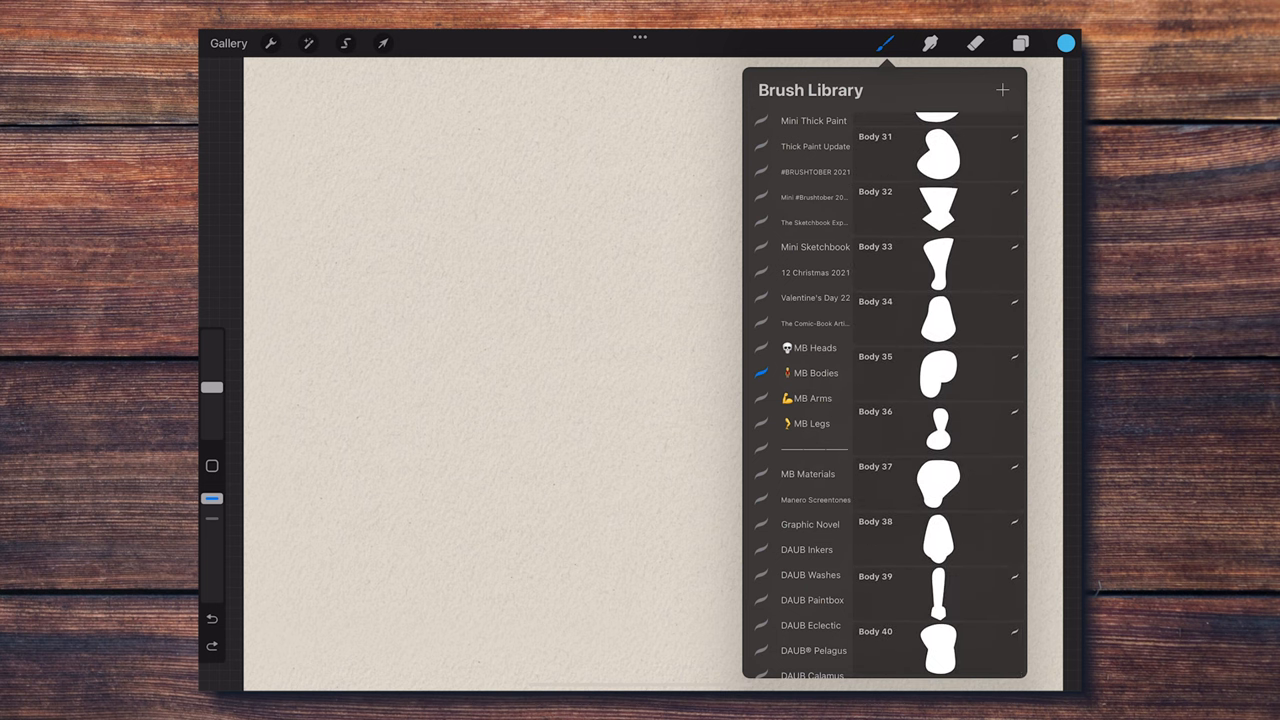
{"action": "left_click", "coordinate": [809, 398]}
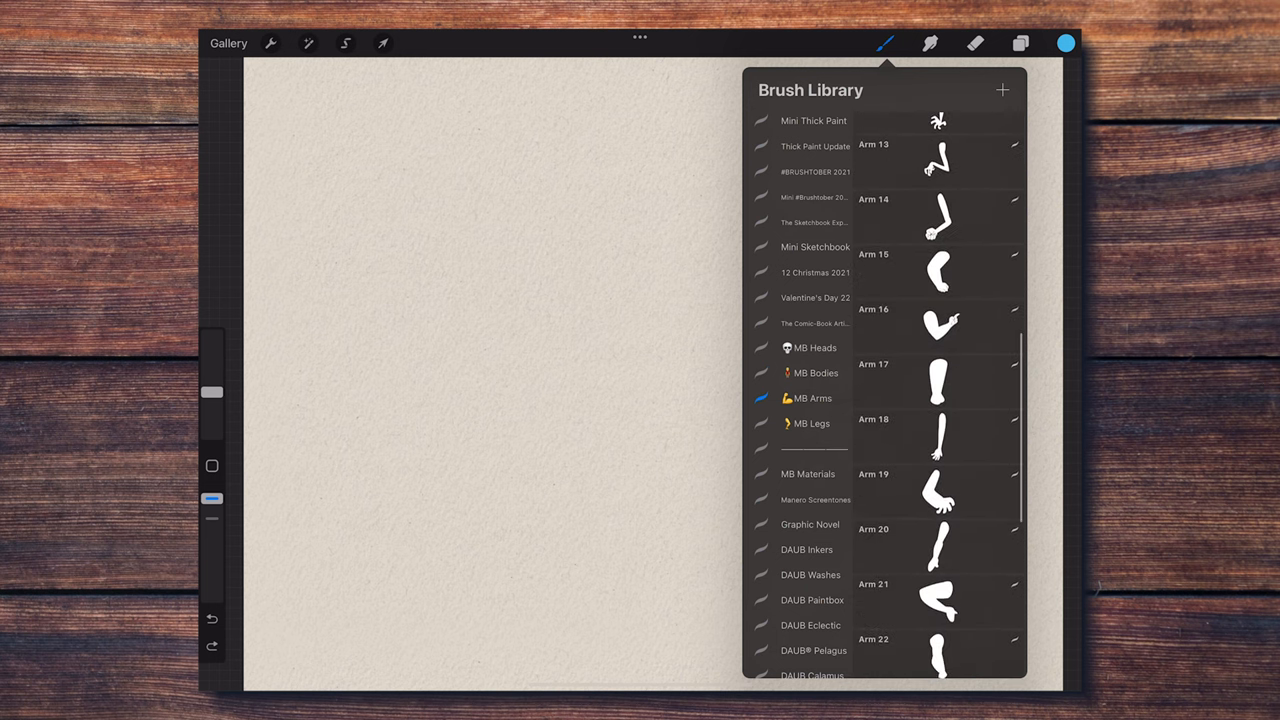
{"action": "left_click", "coordinate": [810, 423]}
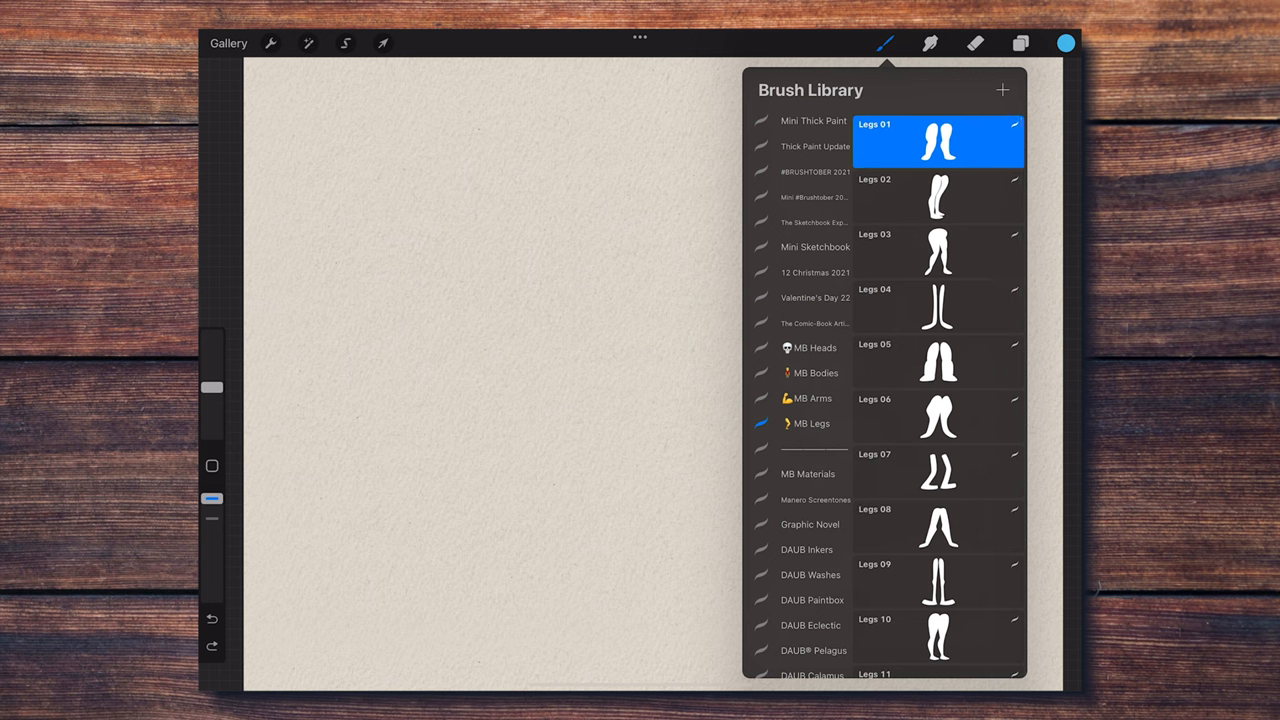
{"action": "left_click", "coordinate": [809, 347]}
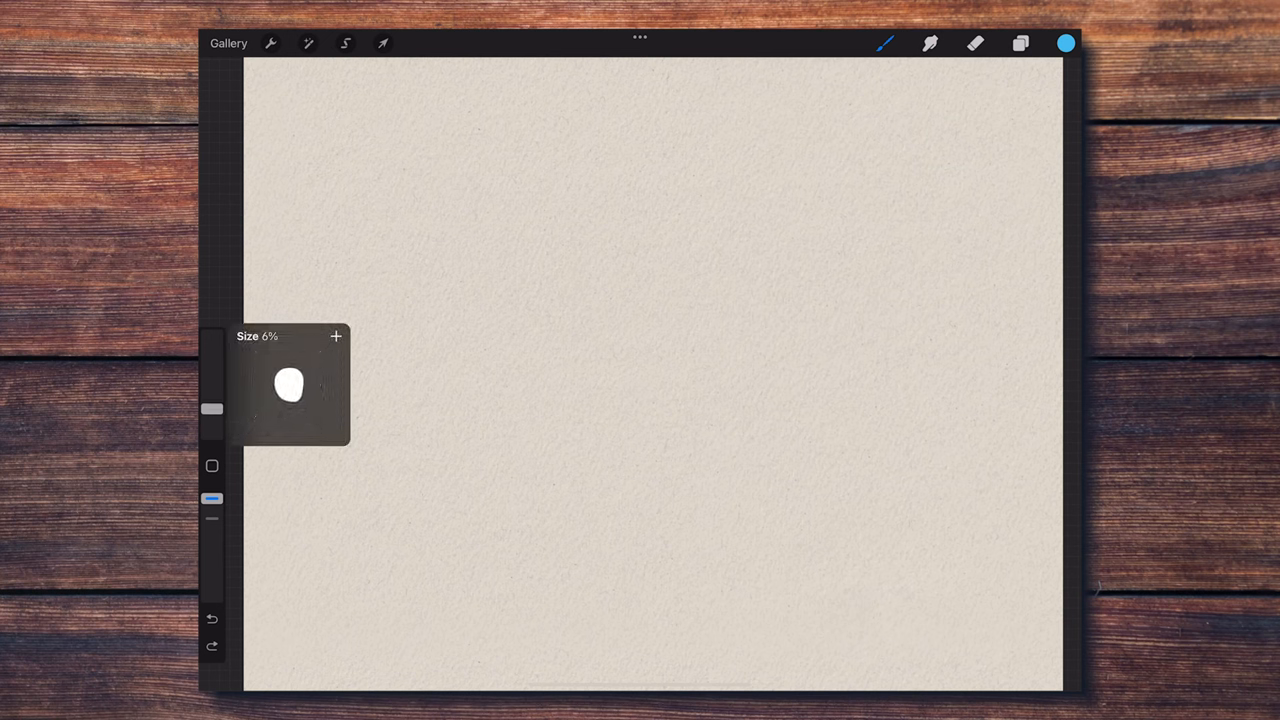
- Stamp a head at 13% brush size and tilt it with Uniform Transform
{"action": "left_click_drag", "start_coordinate": [212, 408], "coordinate": [212, 396]}
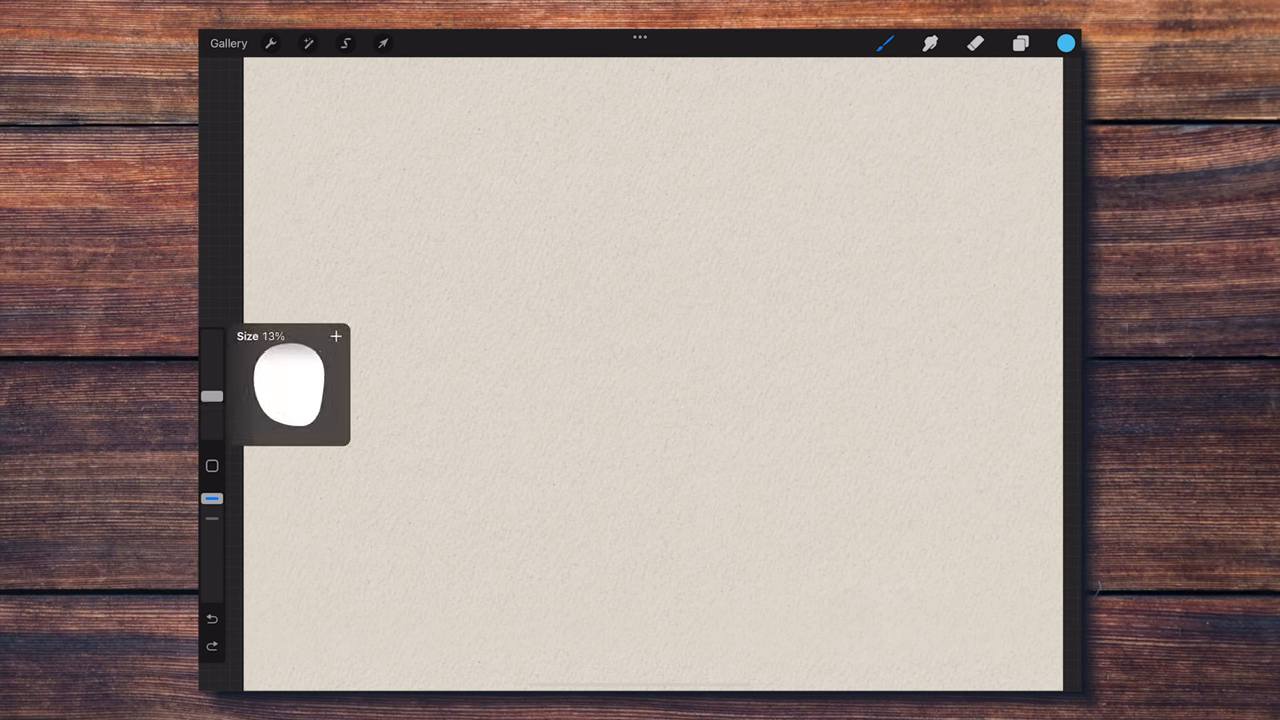
{"action": "left_click", "coordinate": [432, 260]}
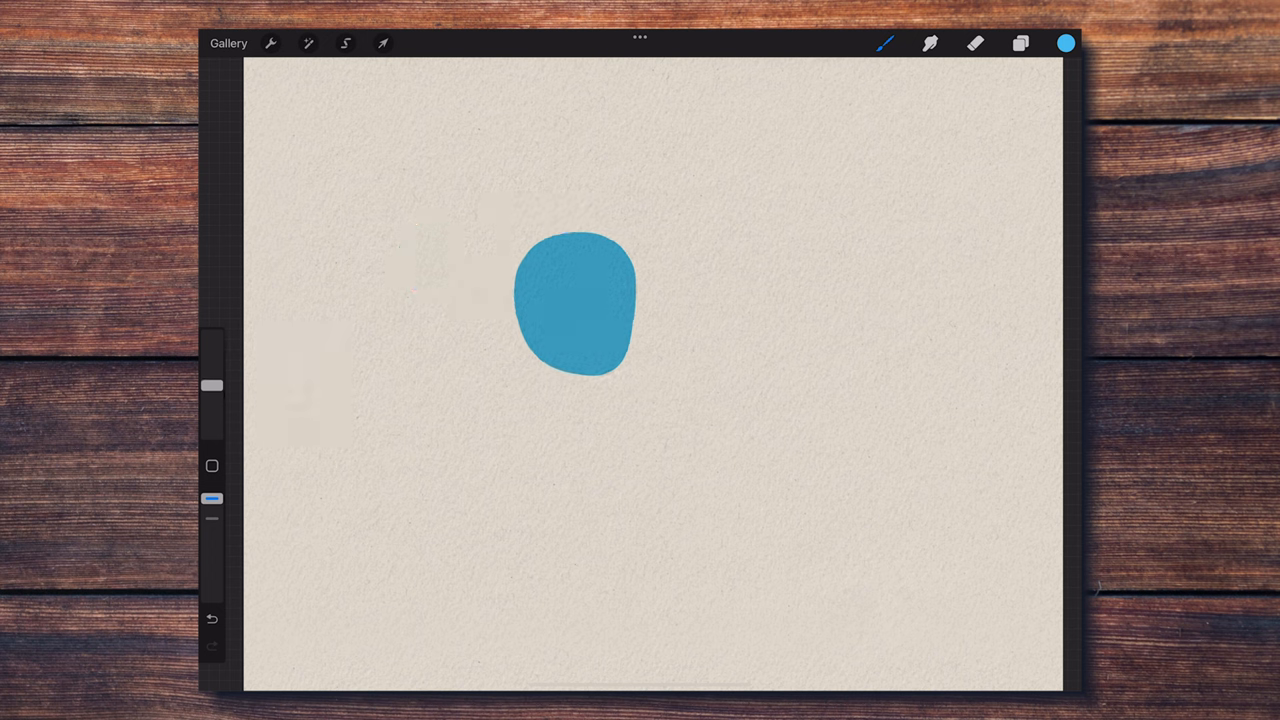
{"action": "left_click", "coordinate": [381, 41]}
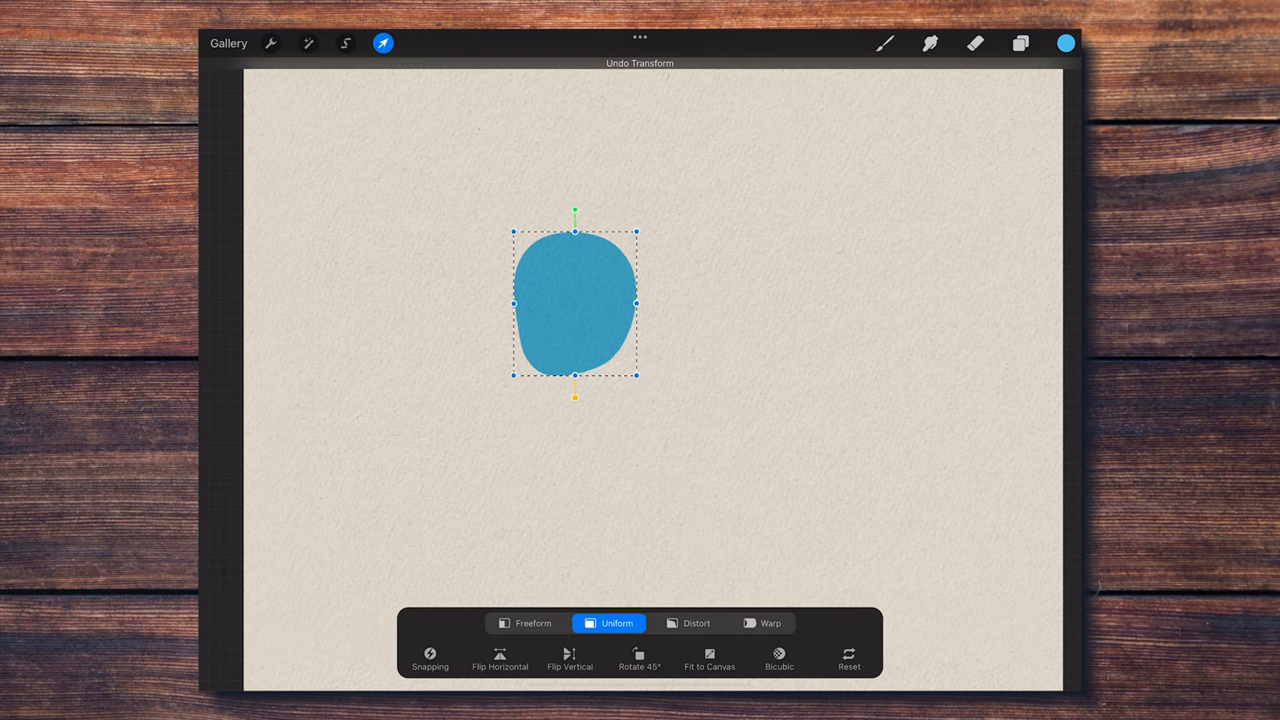
{"action": "left_click_drag", "start_coordinate": [575, 303], "coordinate": [553, 325]}
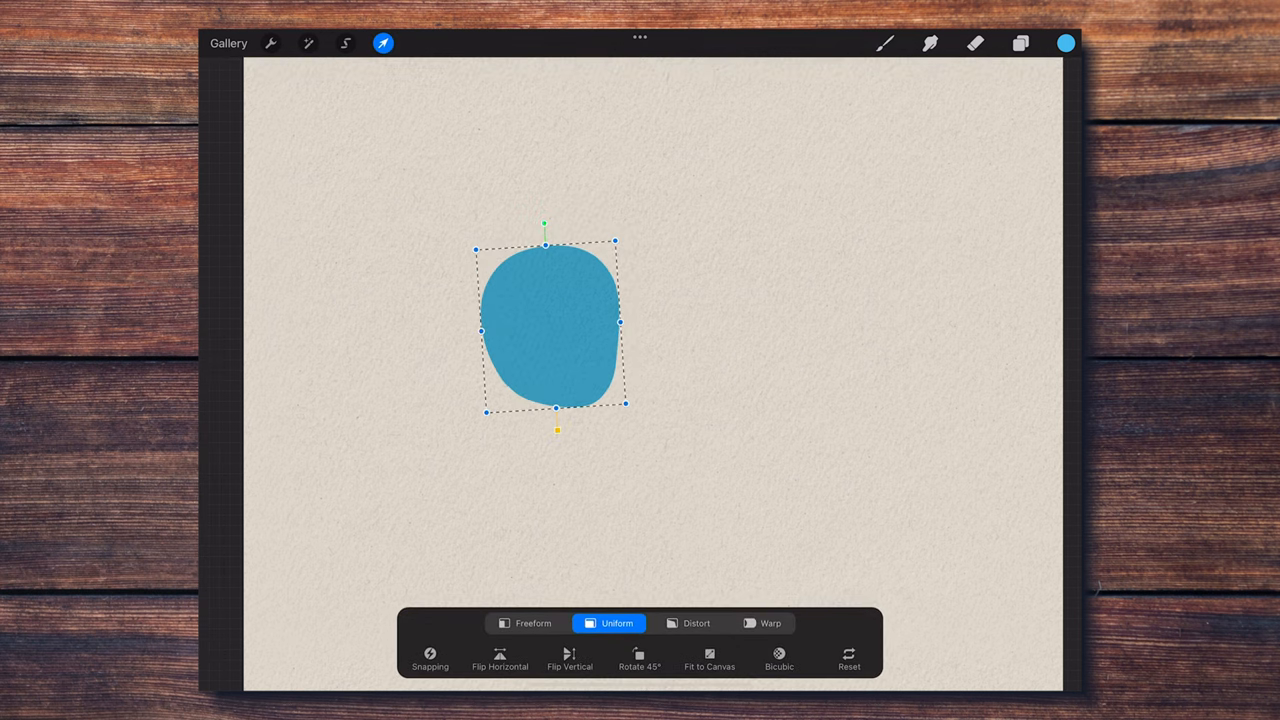
{"action": "left_click_drag", "start_coordinate": [550, 330], "coordinate": [570, 320]}
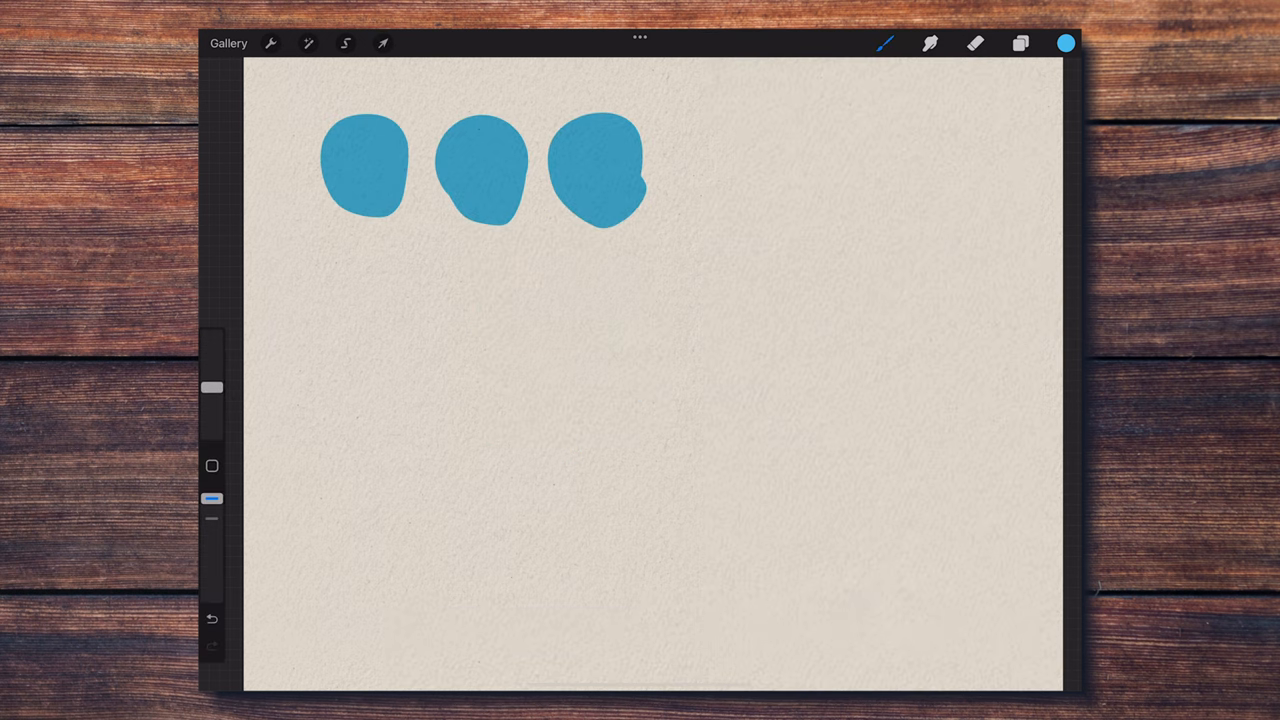
- Stamp two rows of varied blue head shapes, then switch to another arm stamp
{"action": "left_click", "coordinate": [885, 47]}
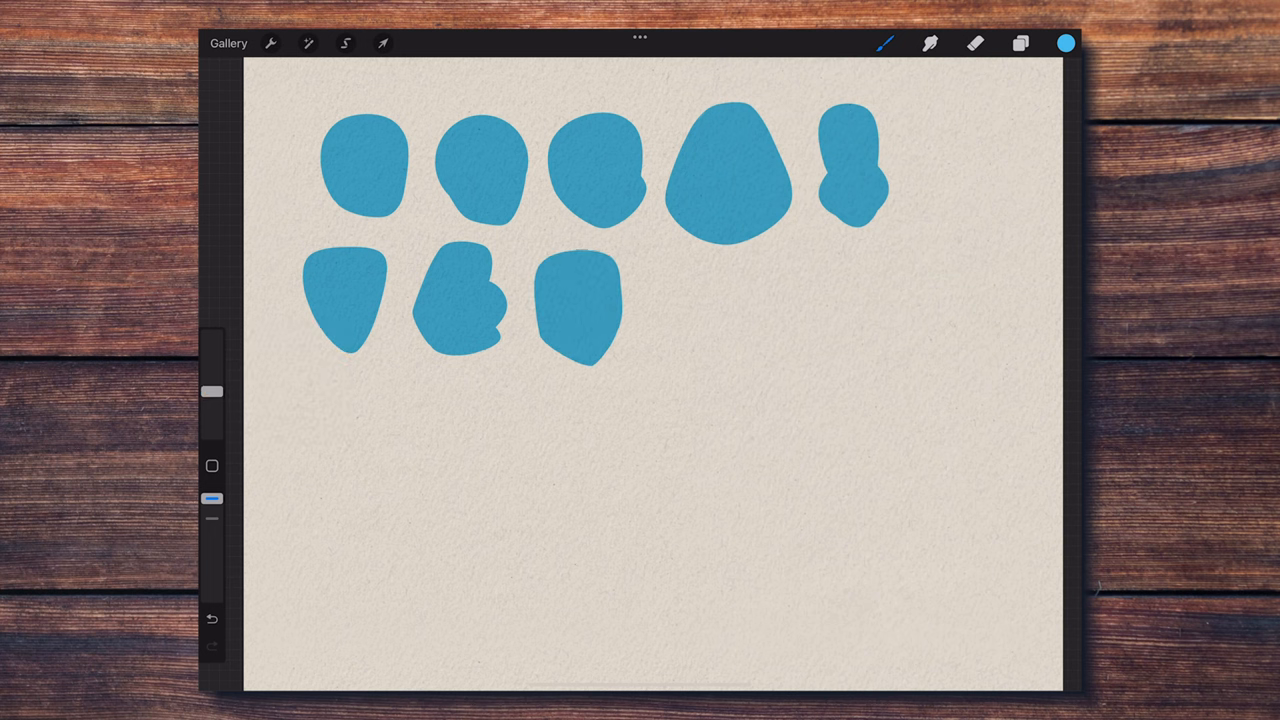
{"action": "left_click", "coordinate": [883, 47]}
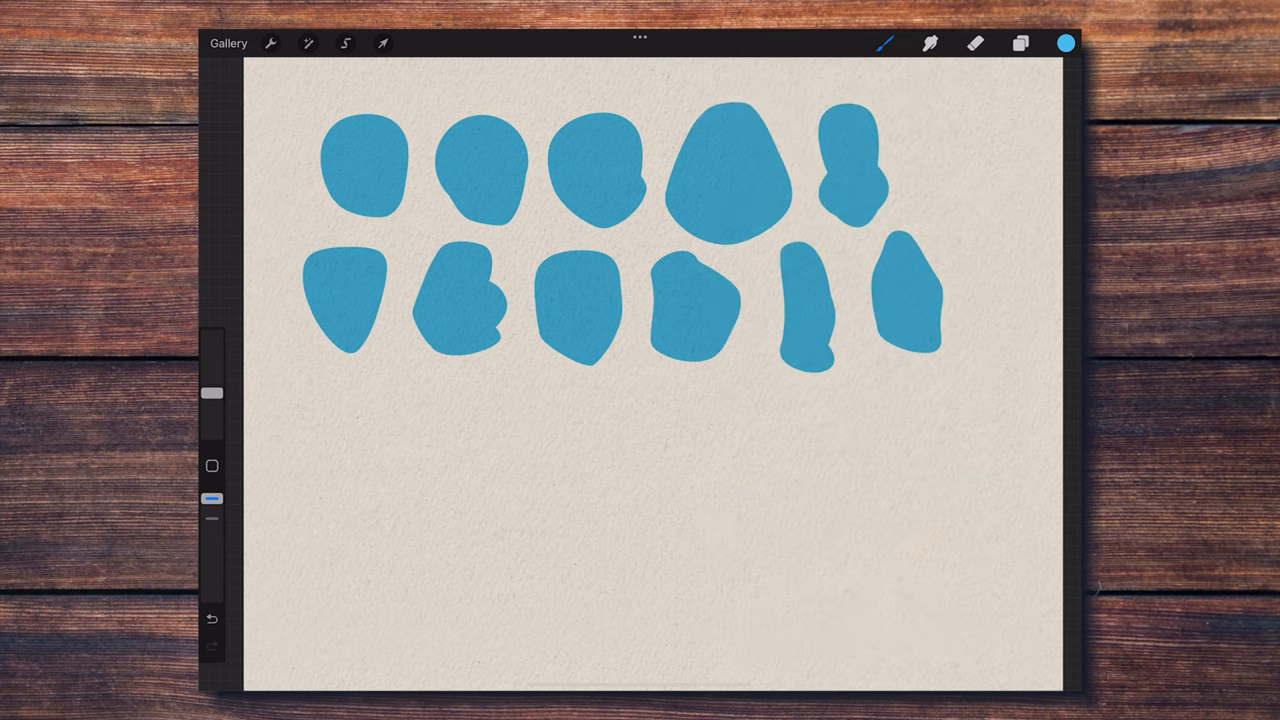
{"action": "left_click", "coordinate": [885, 46]}
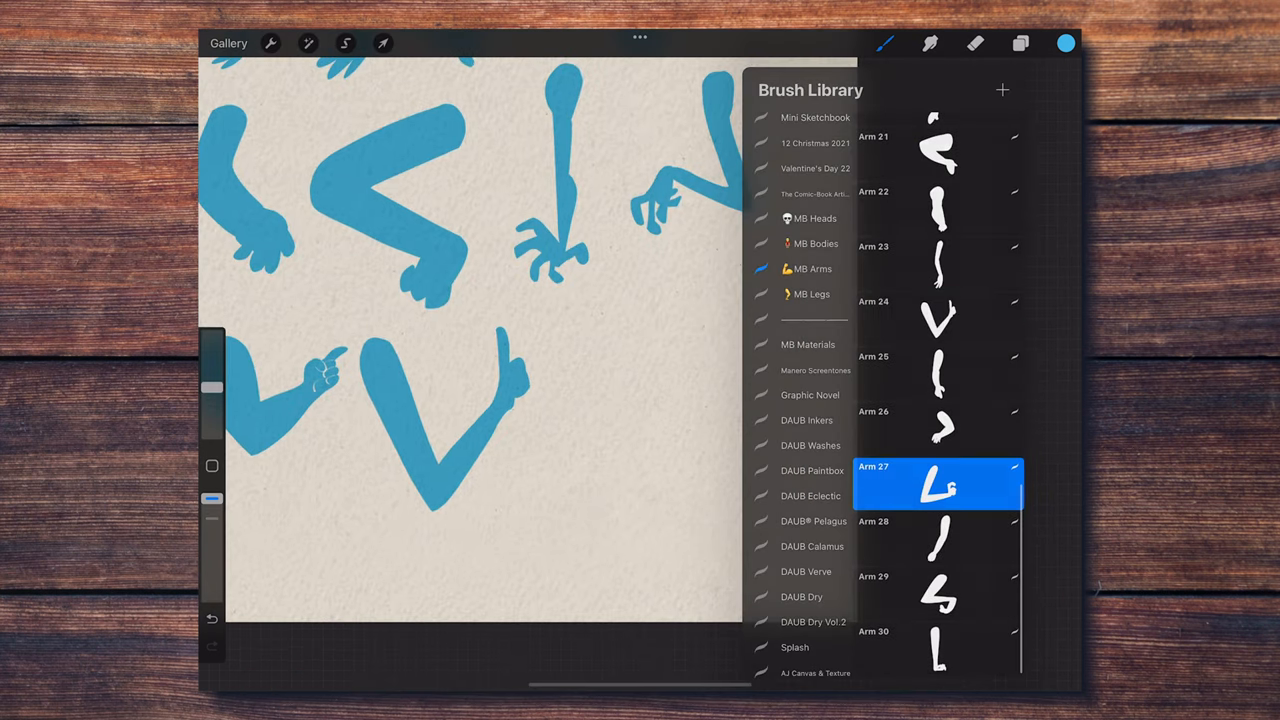
{"action": "left_click", "coordinate": [808, 294]}
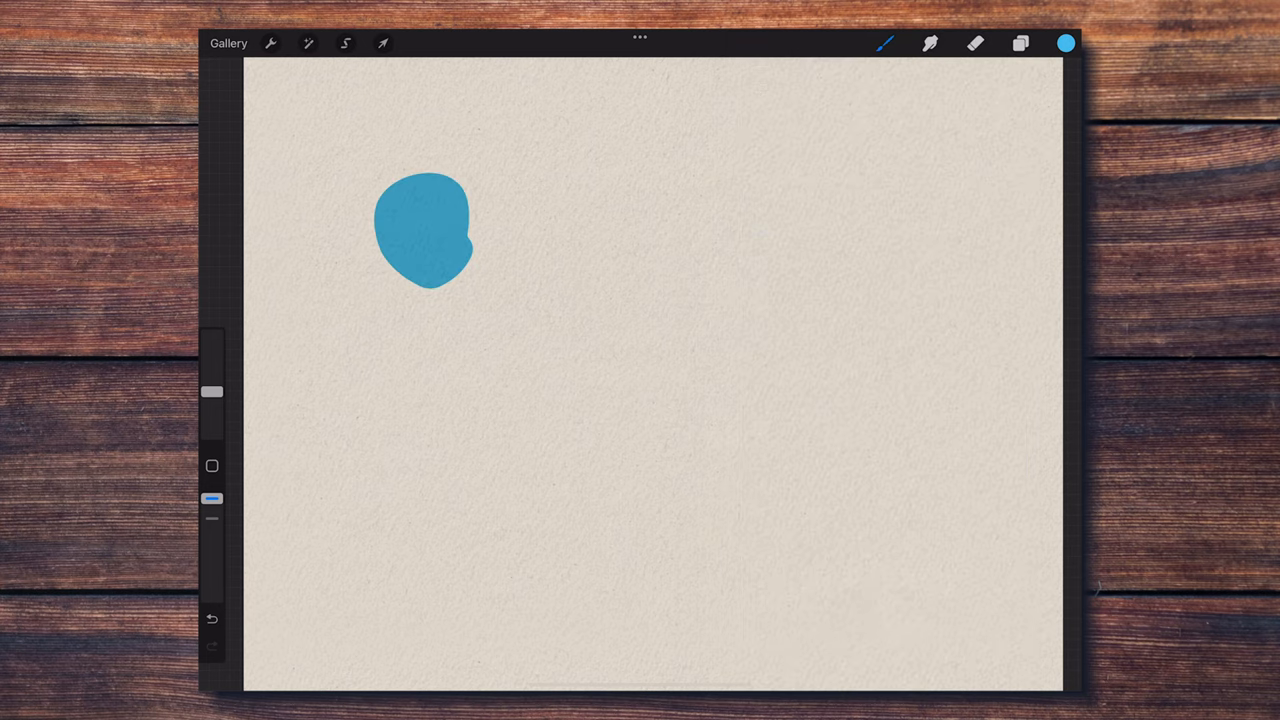
- Stamp a single blue head near the top of the paper
{"action": "left_click", "coordinate": [213, 500]}
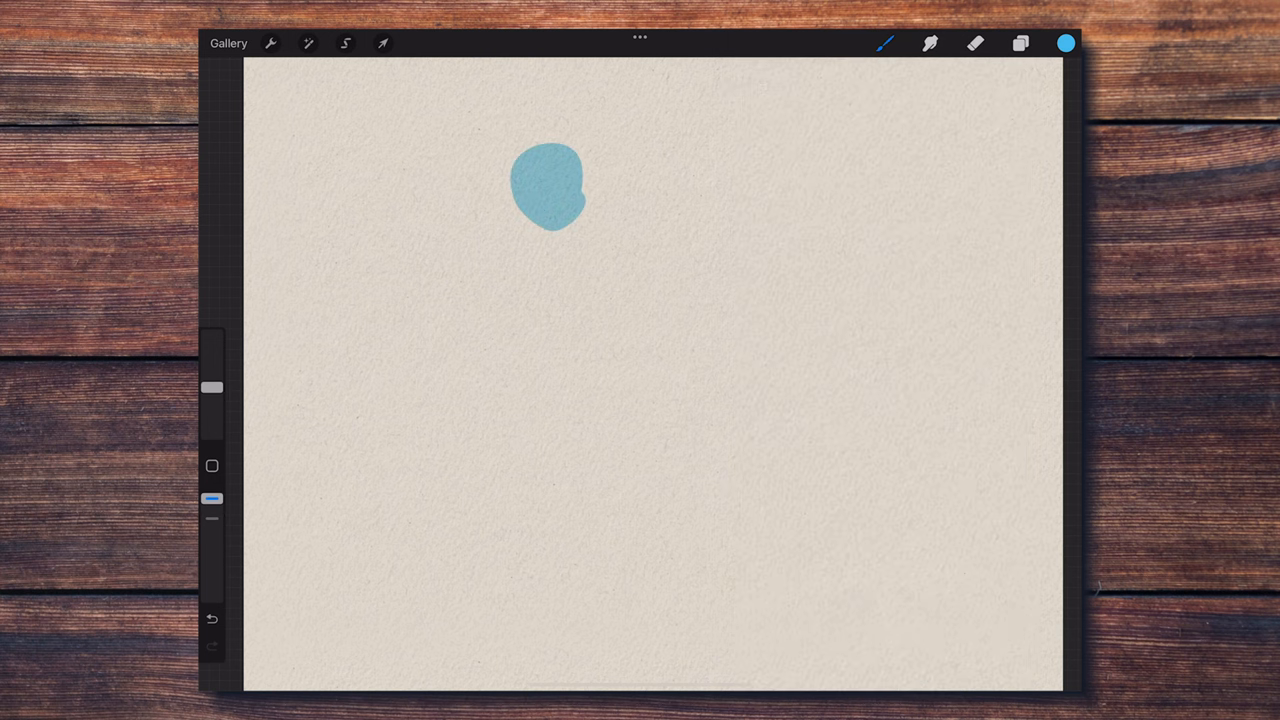
- Stamp and fit the body, then angle the legs beneath the head
{"action": "left_click", "coordinate": [382, 43]}
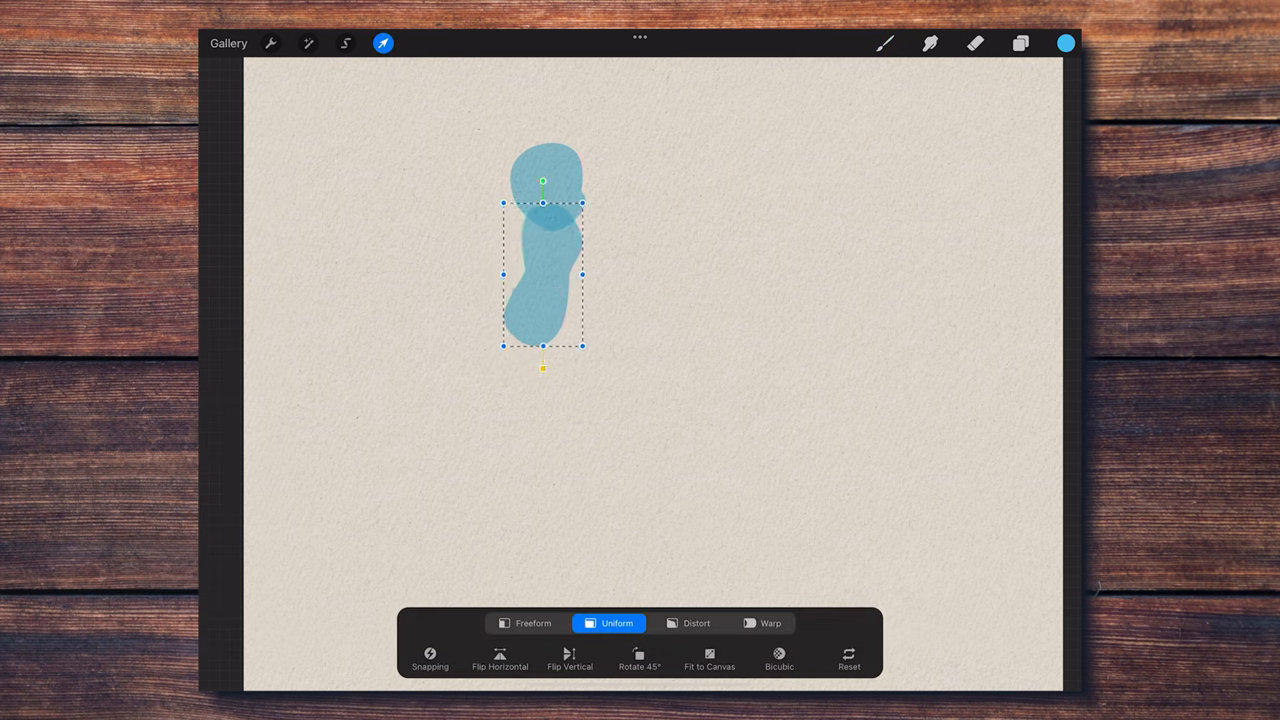
{"action": "left_click", "coordinate": [884, 47]}
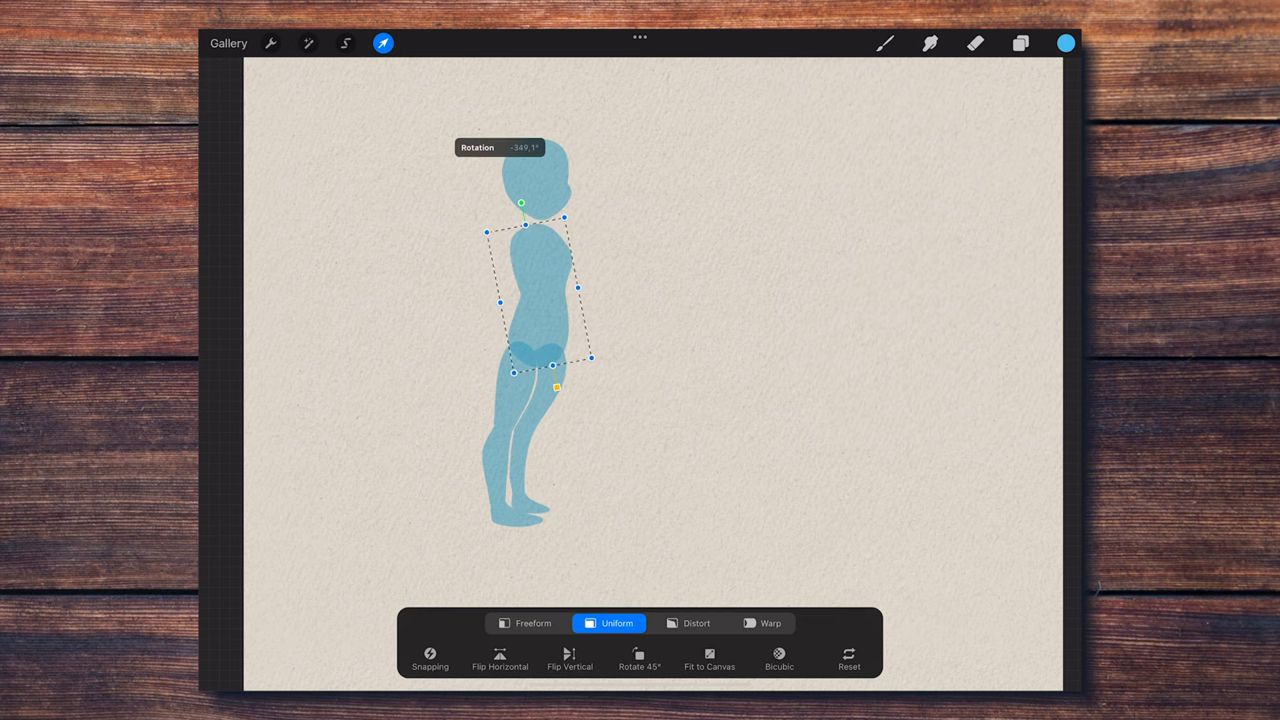
{"action": "left_click", "coordinate": [883, 47]}
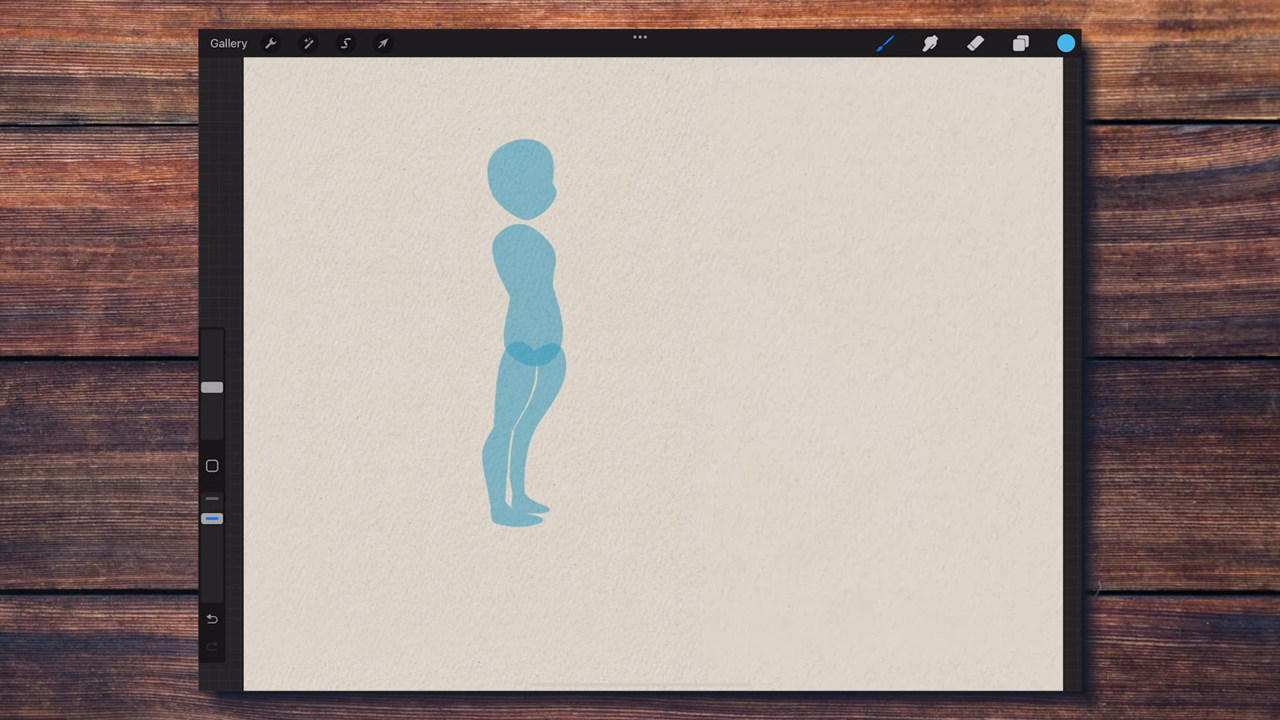
- Add back and front arms, then move the figure toward the top left
{"action": "left_click", "coordinate": [886, 47]}
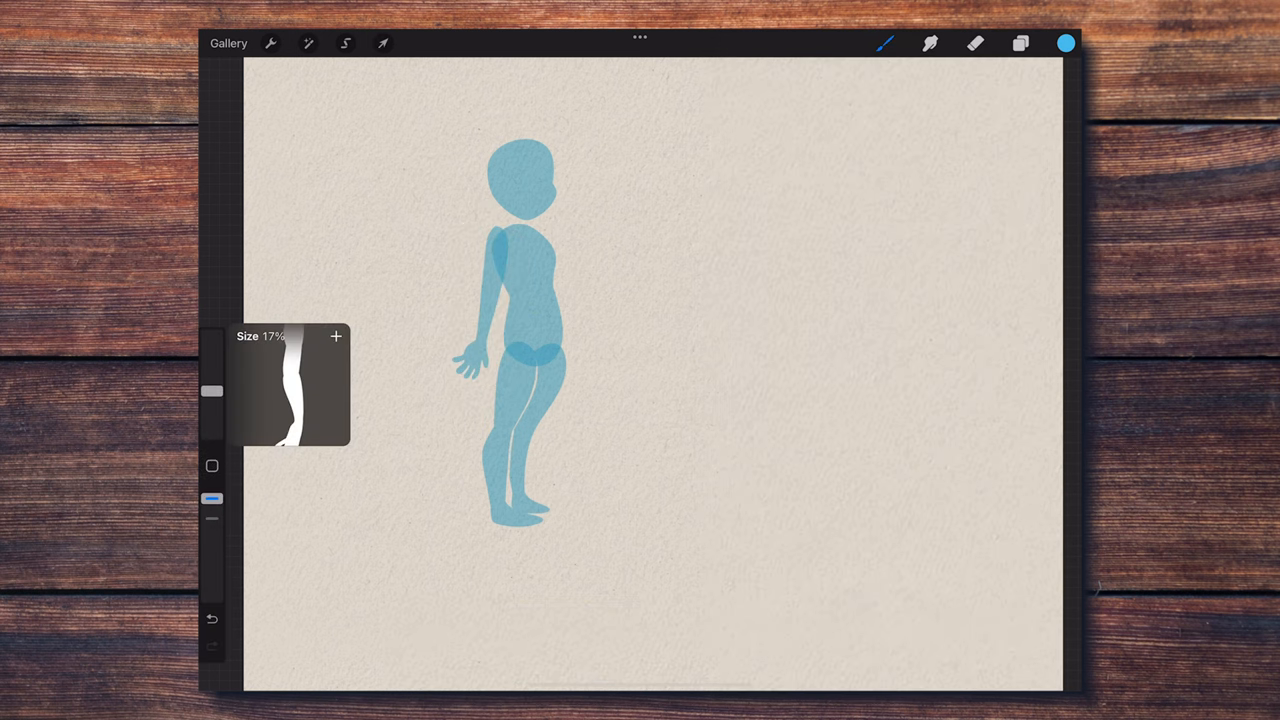
{"action": "left_click", "coordinate": [383, 43]}
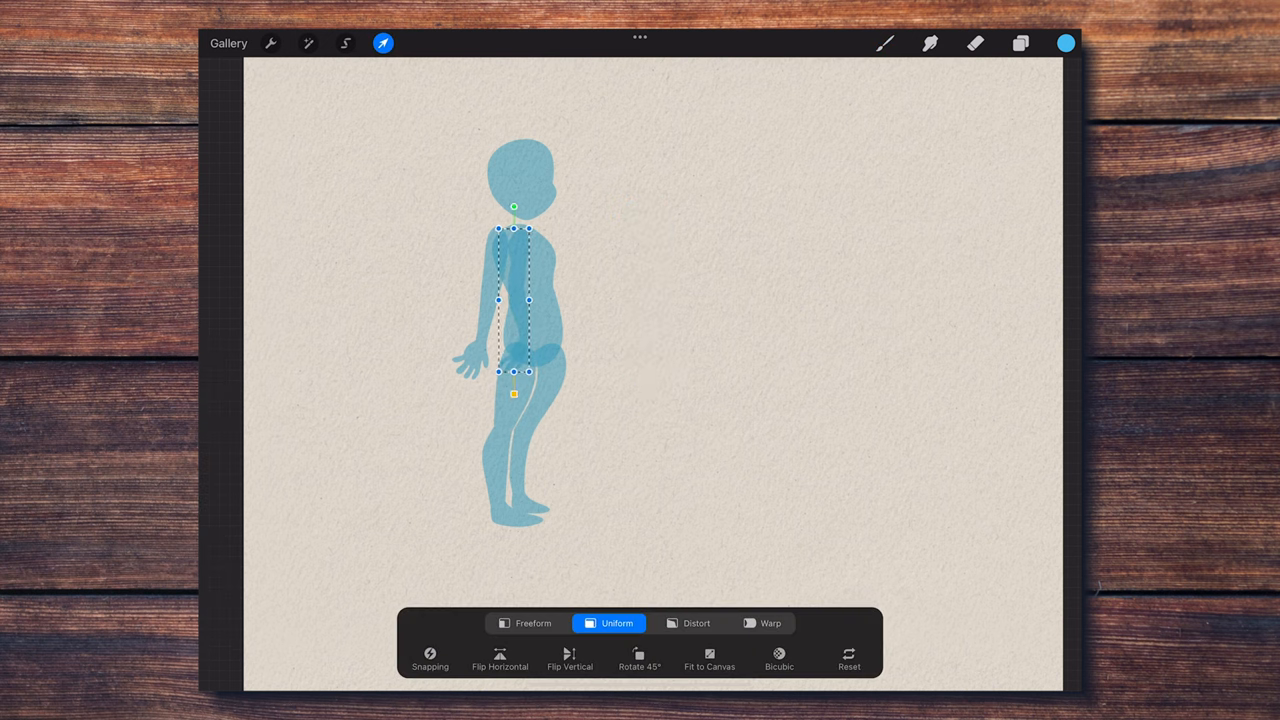
{"action": "left_click", "coordinate": [382, 42]}
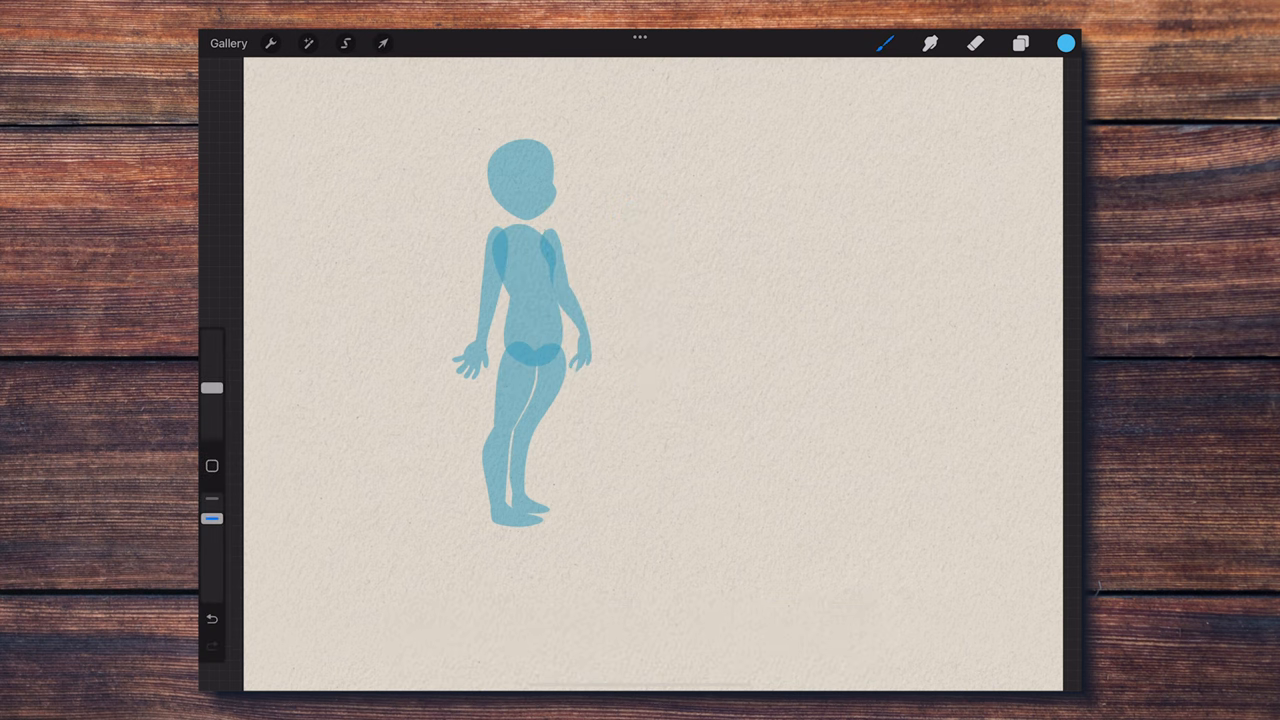
{"action": "left_click", "coordinate": [1028, 44]}
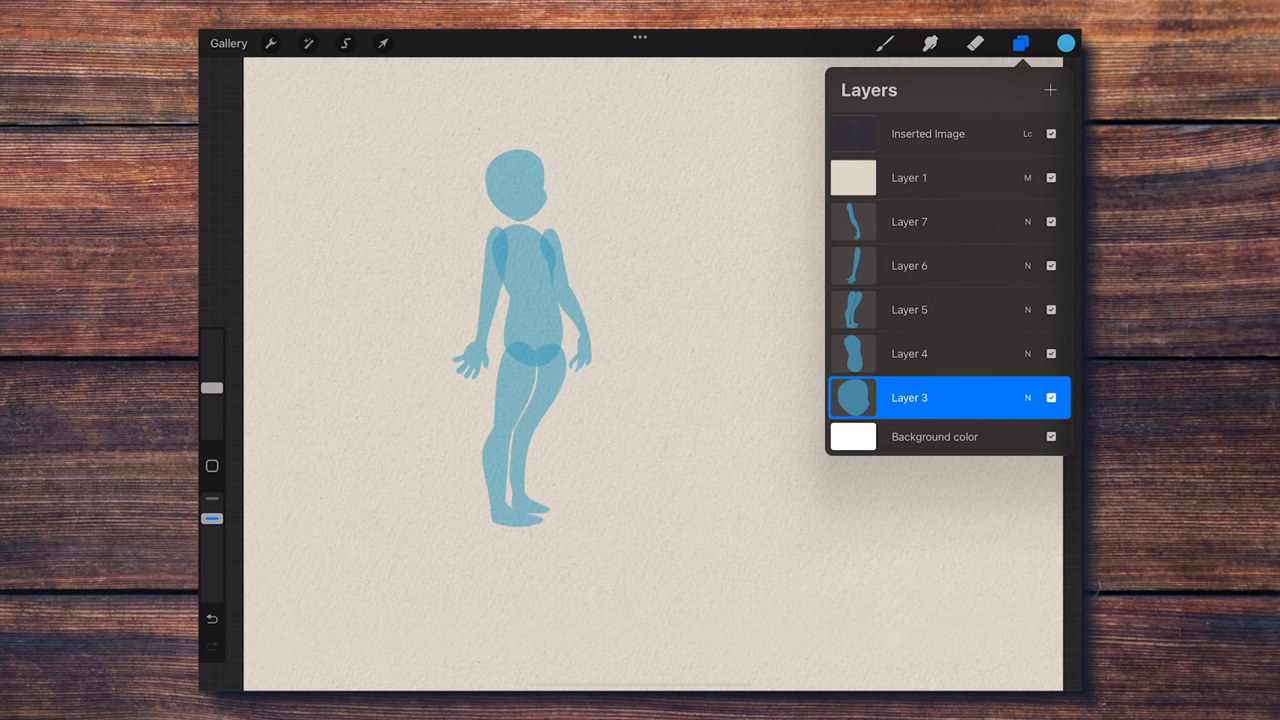
{"action": "left_click", "coordinate": [382, 42]}
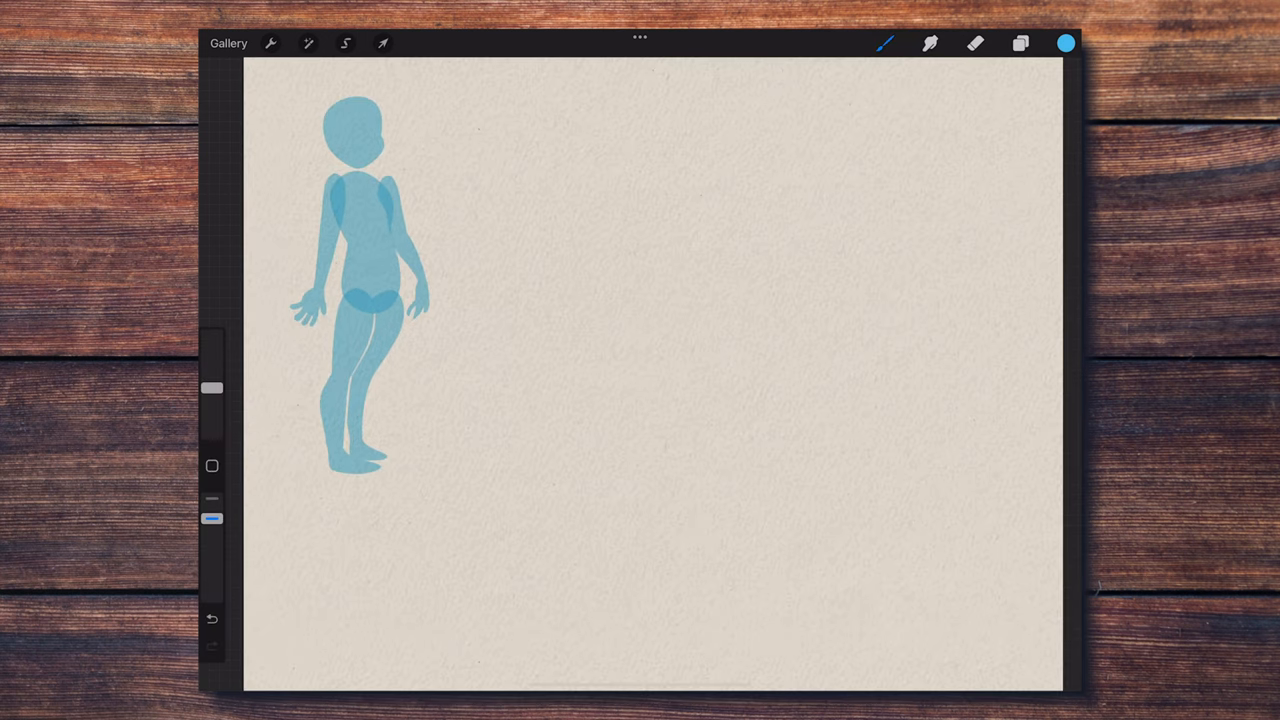
- Stamp a body for the second character and shift it into place
{"action": "left_click", "coordinate": [884, 46]}
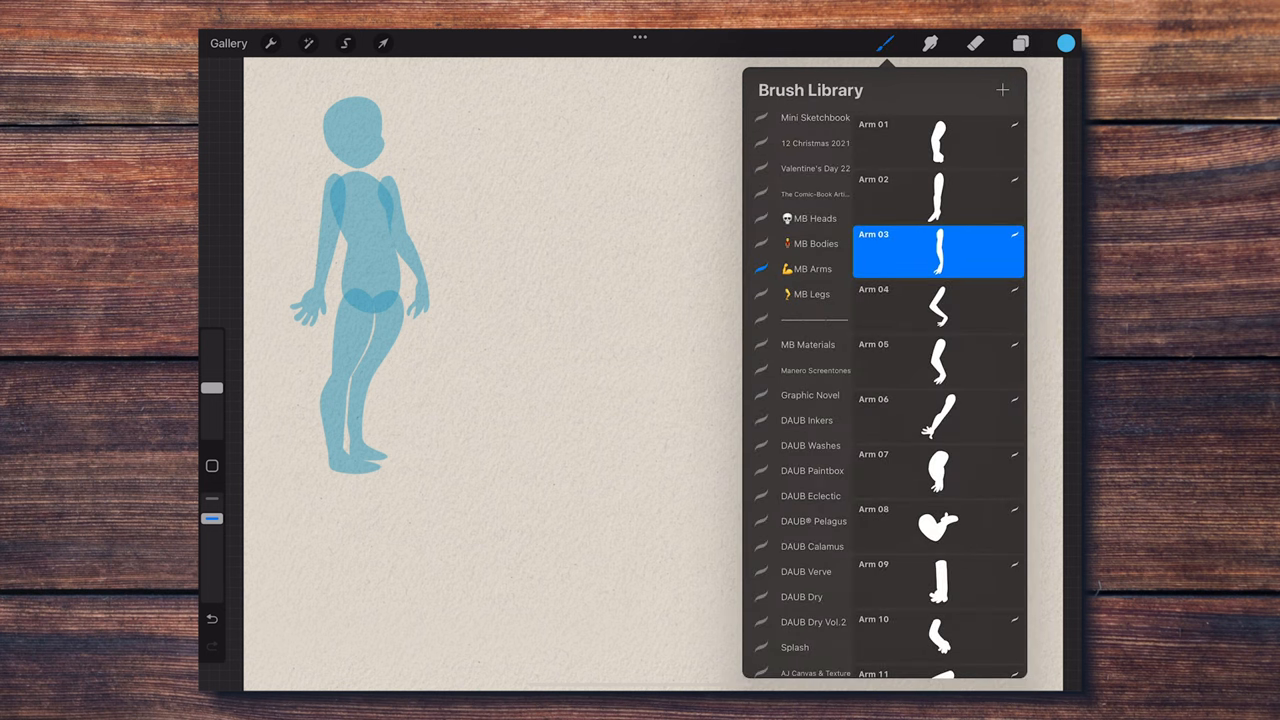
{"action": "left_click", "coordinate": [813, 218]}
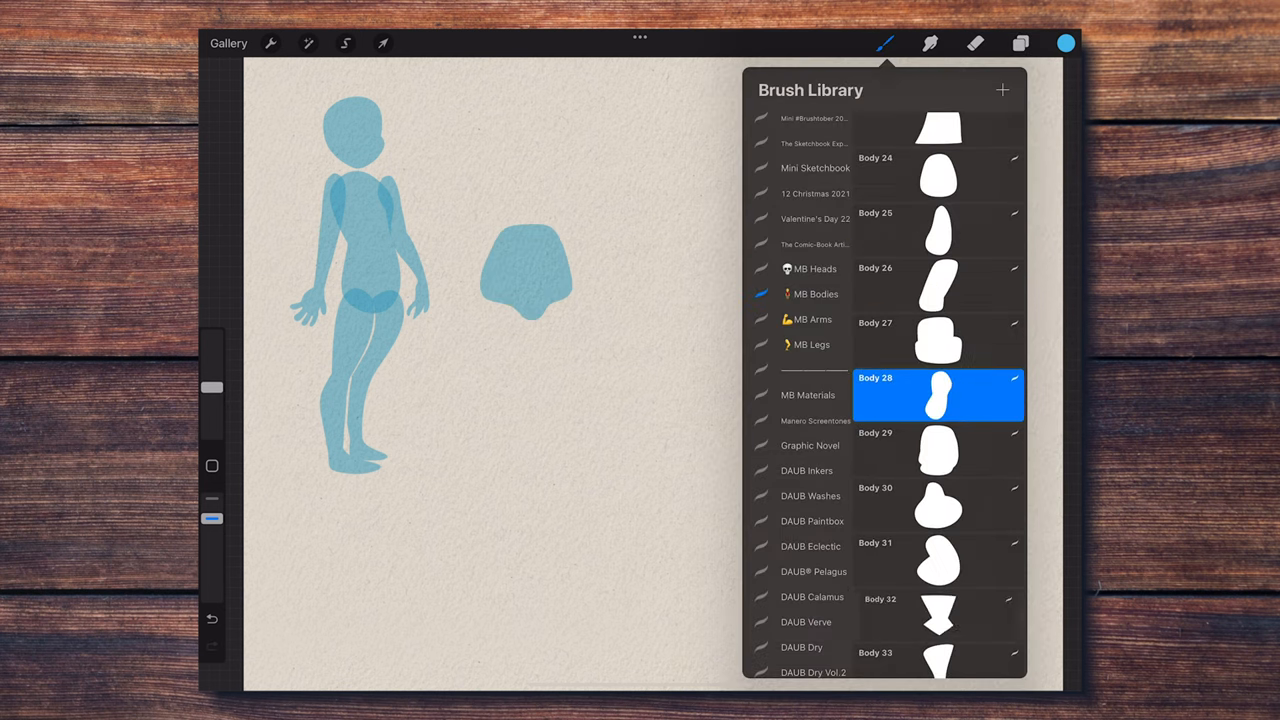
{"action": "left_click", "coordinate": [382, 42]}
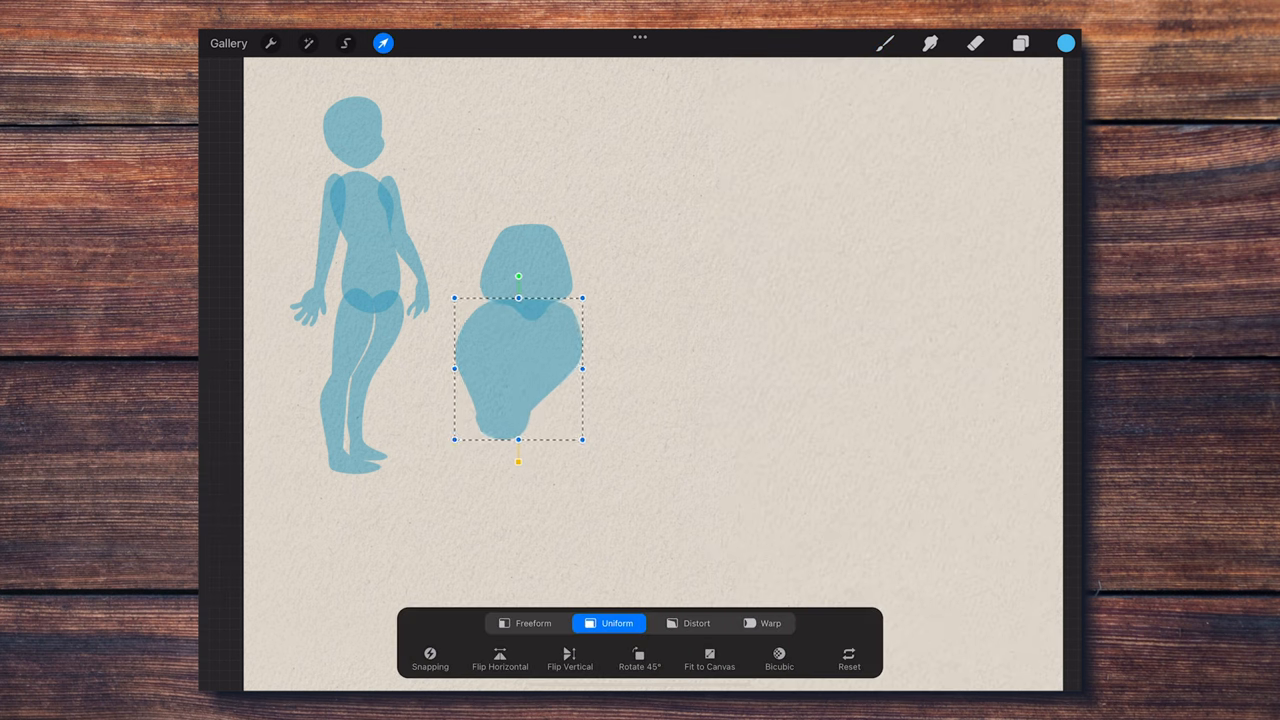
{"action": "left_click_drag", "start_coordinate": [518, 368], "coordinate": [548, 310]}
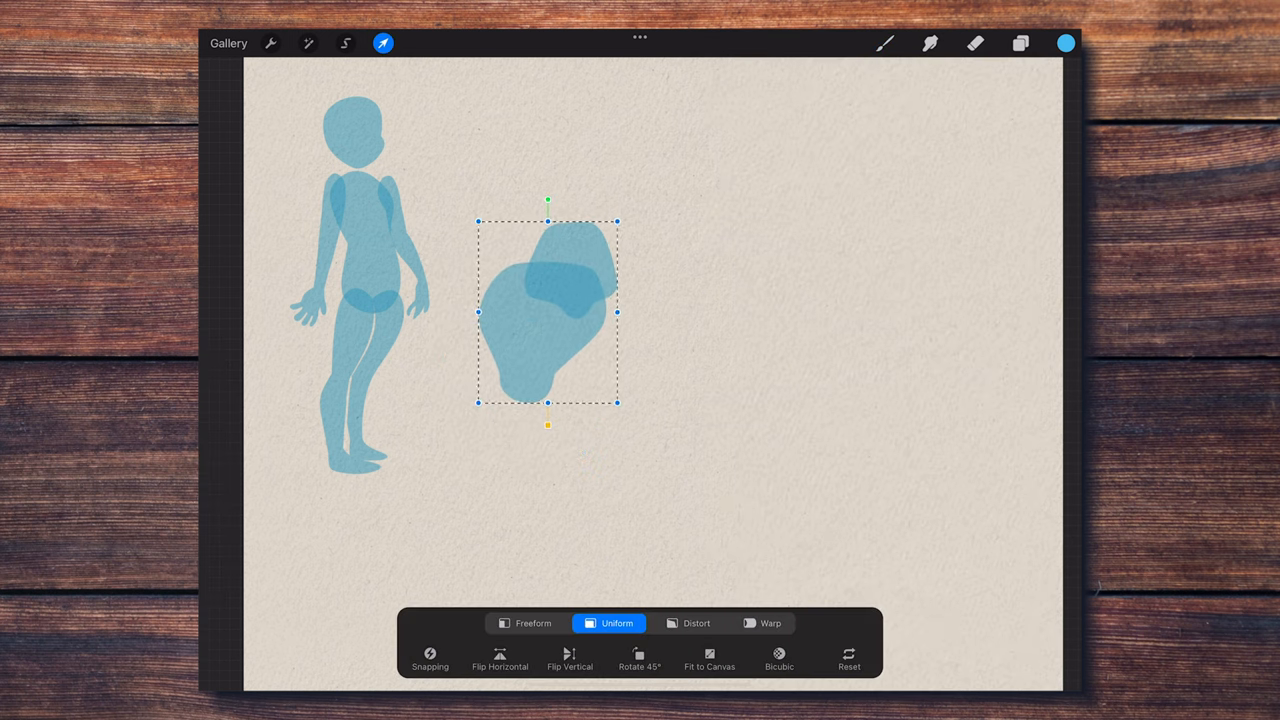
- Add legs and left and right arms, then group the parts as Character 02
{"action": "left_click", "coordinate": [884, 44]}
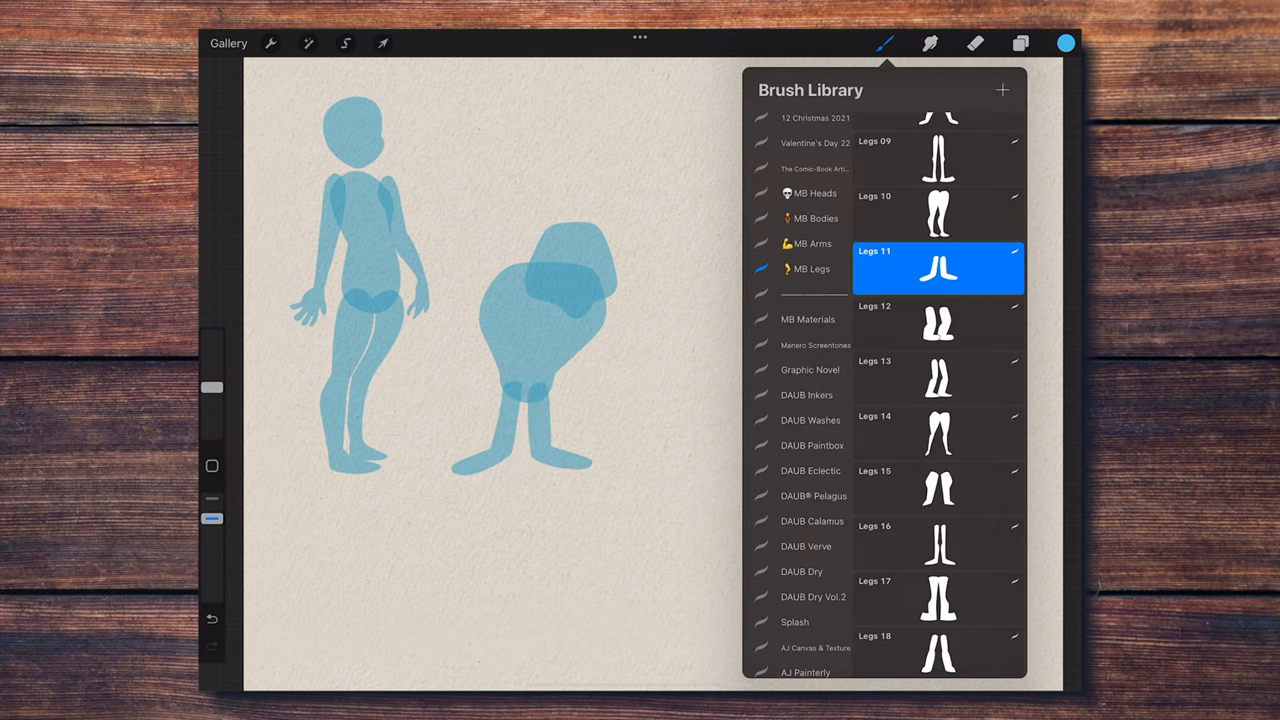
{"action": "left_click", "coordinate": [381, 43]}
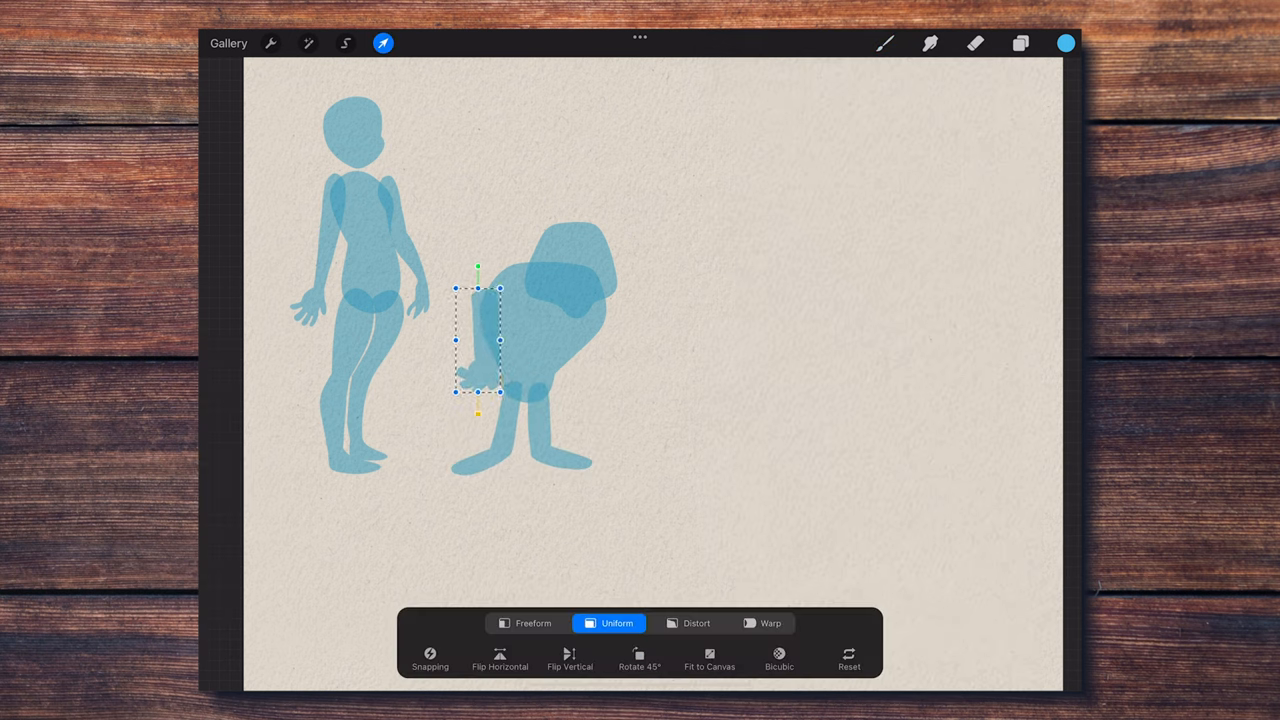
{"action": "left_click", "coordinate": [1016, 44]}
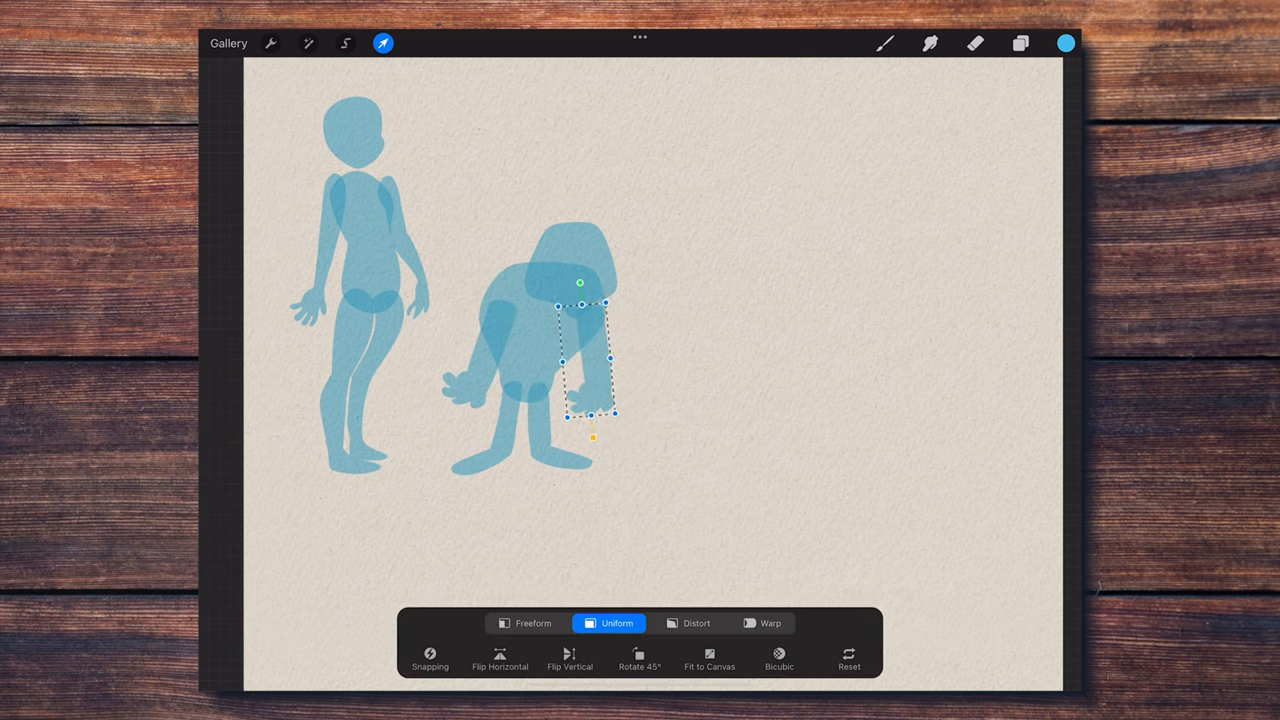
{"action": "left_click", "coordinate": [1034, 47]}
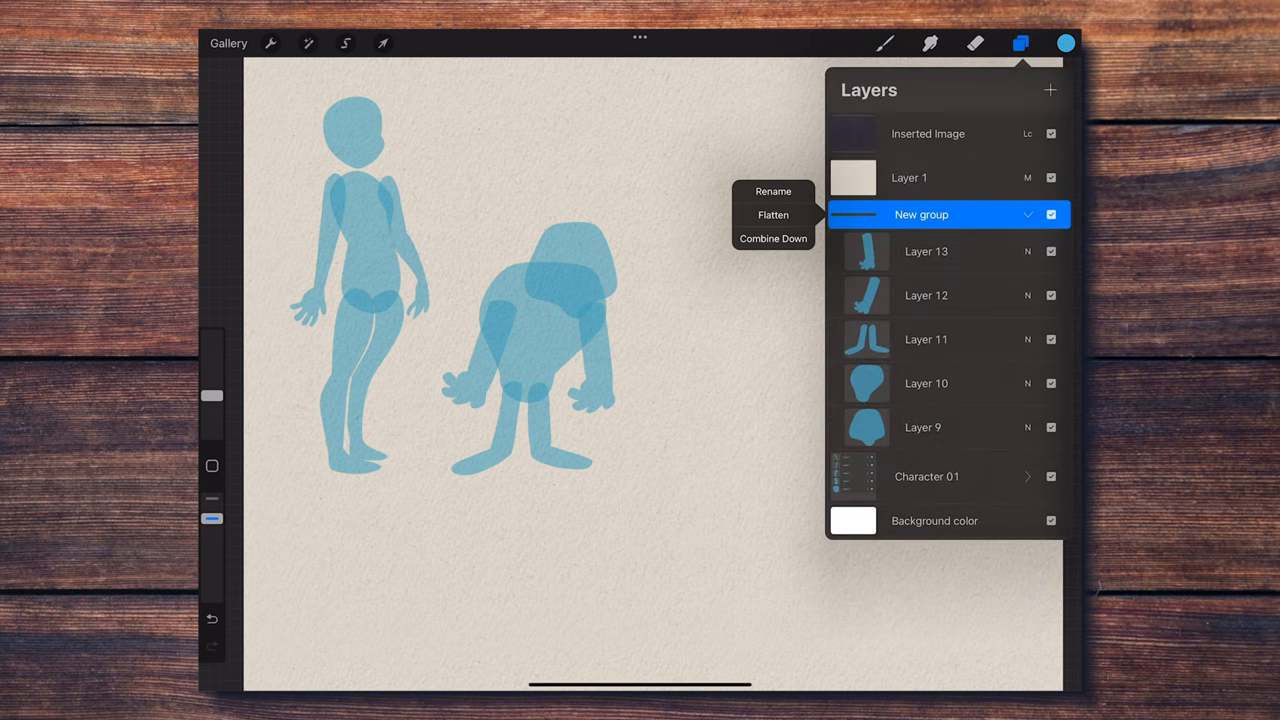
{"action": "left_click", "coordinate": [382, 43]}
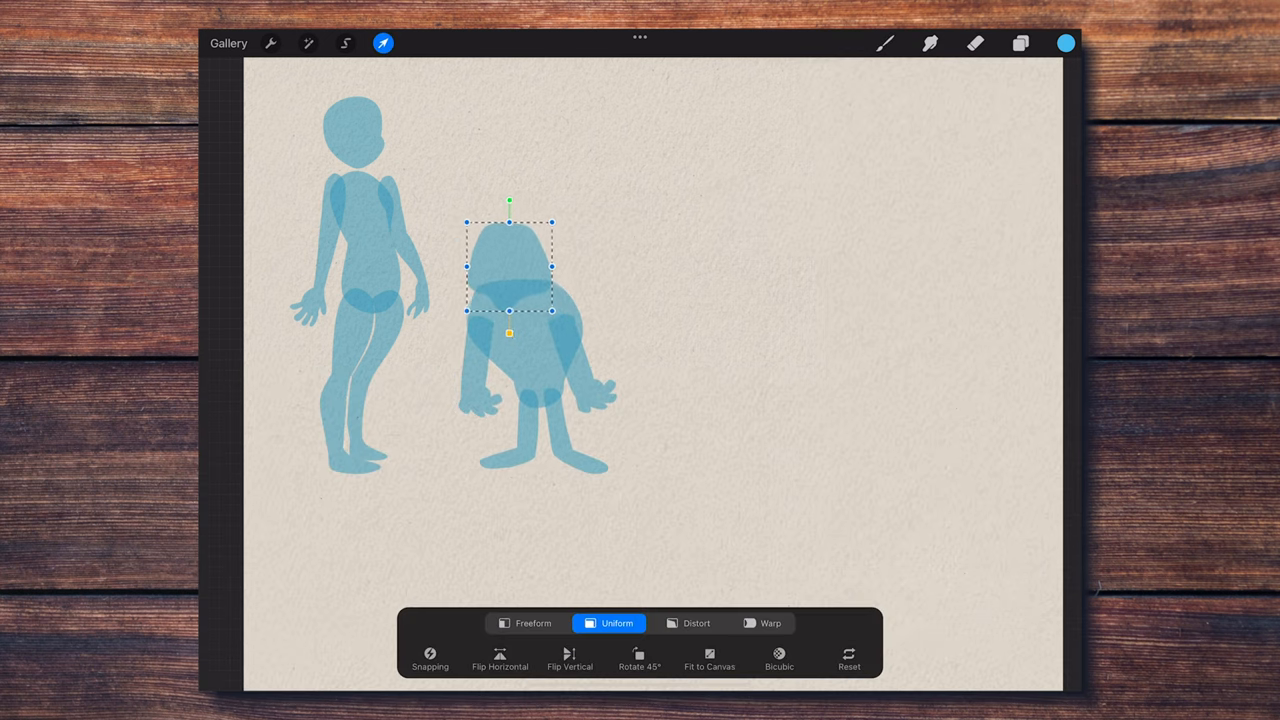
{"action": "left_click", "coordinate": [1036, 45]}
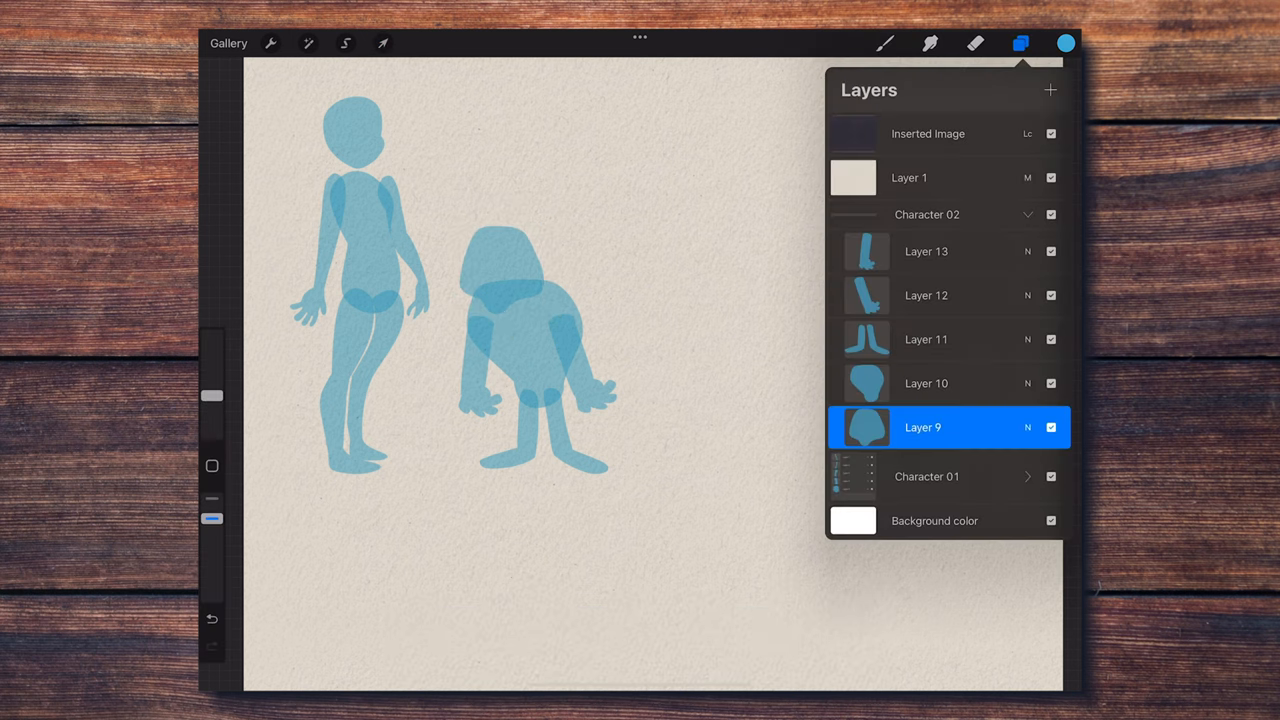
- Stamp a body and a raised arm for the third figure
{"action": "left_click", "coordinate": [886, 46]}
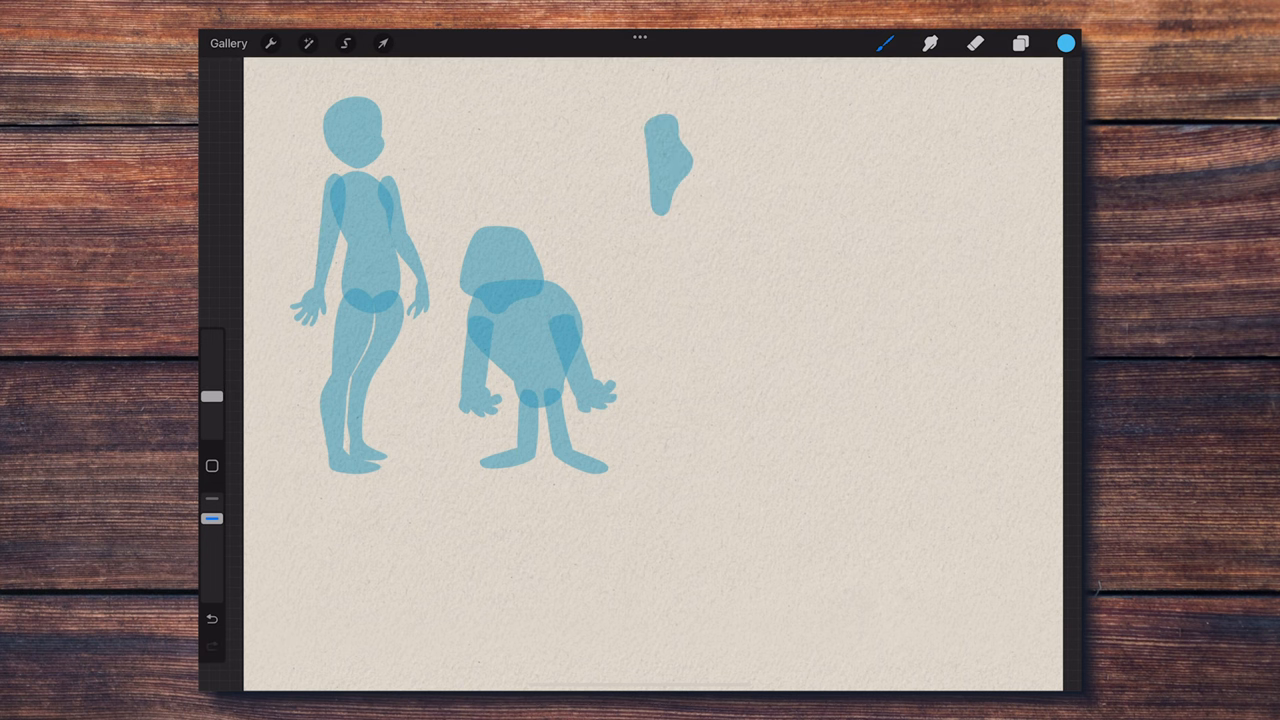
{"action": "left_click", "coordinate": [886, 46]}
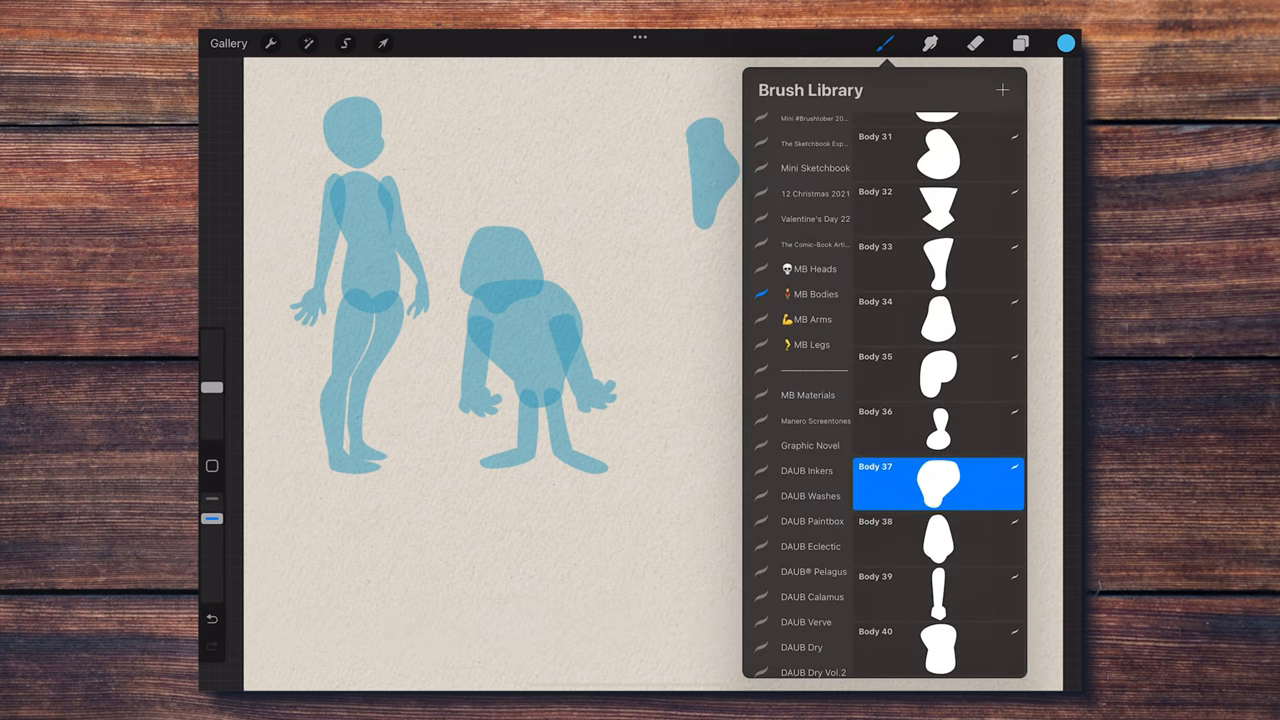
{"action": "left_click", "coordinate": [382, 41]}
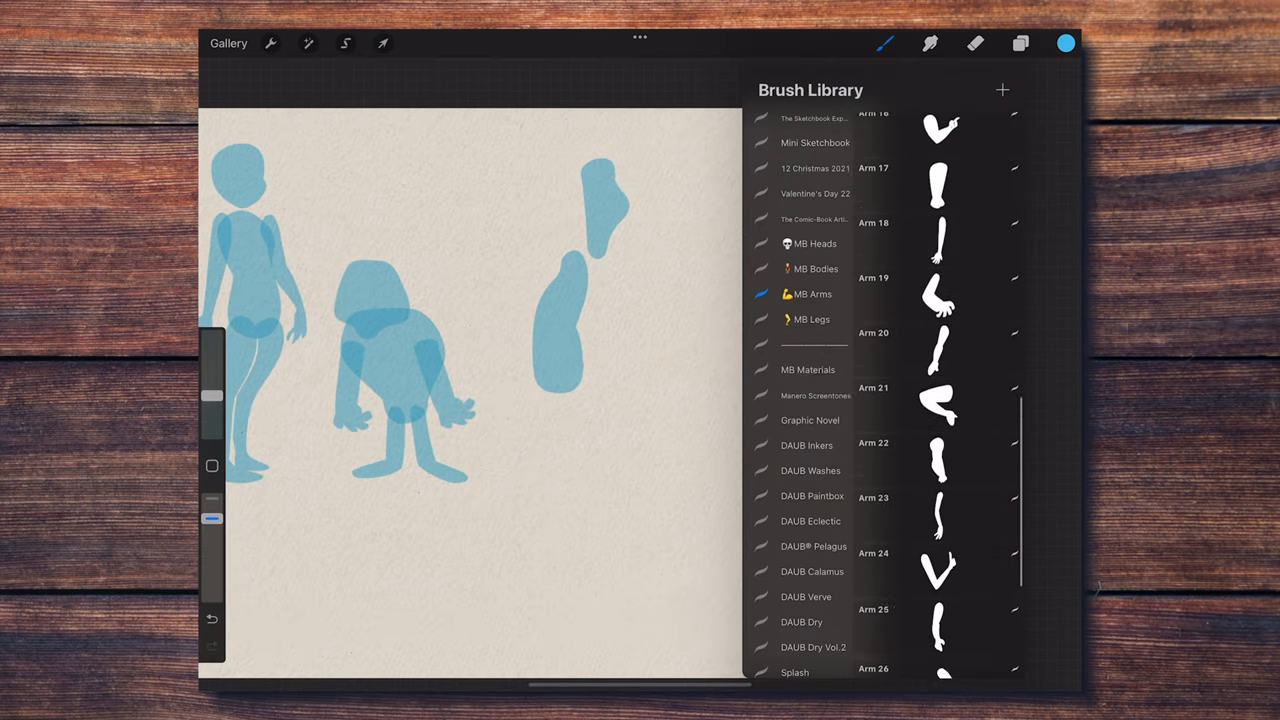
{"action": "left_click", "coordinate": [383, 42]}
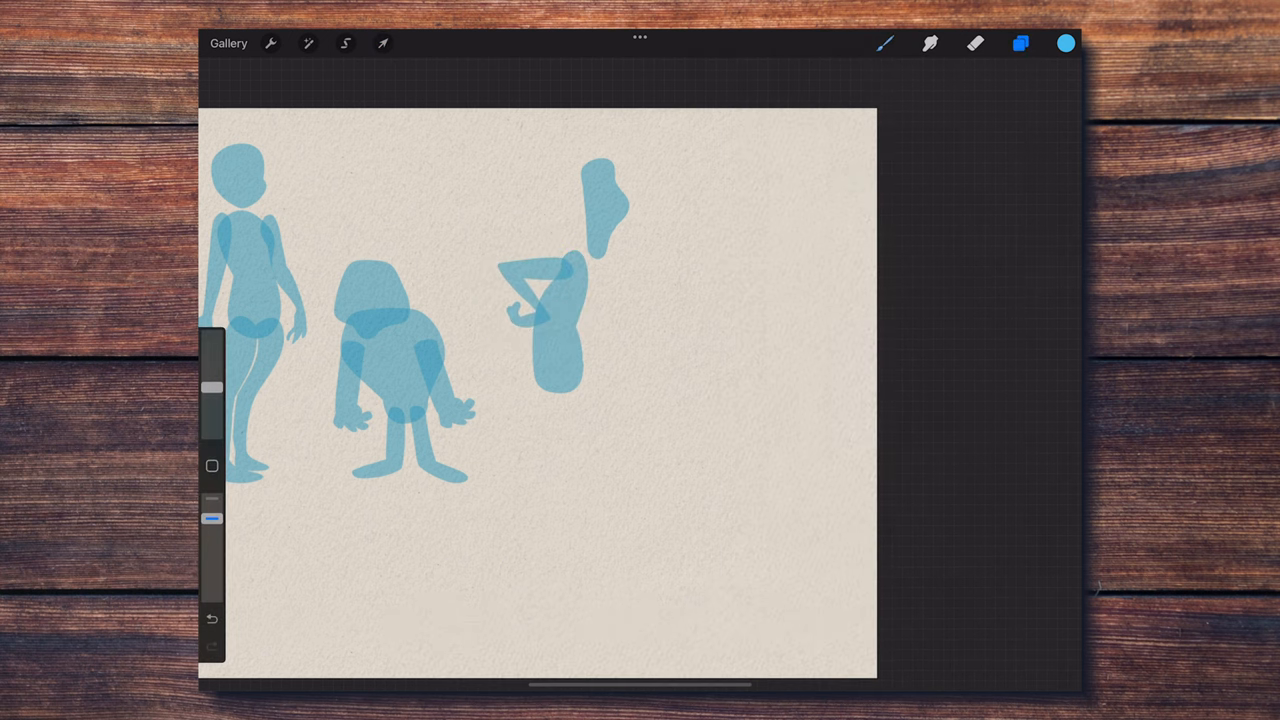
{"action": "left_click", "coordinate": [383, 42]}
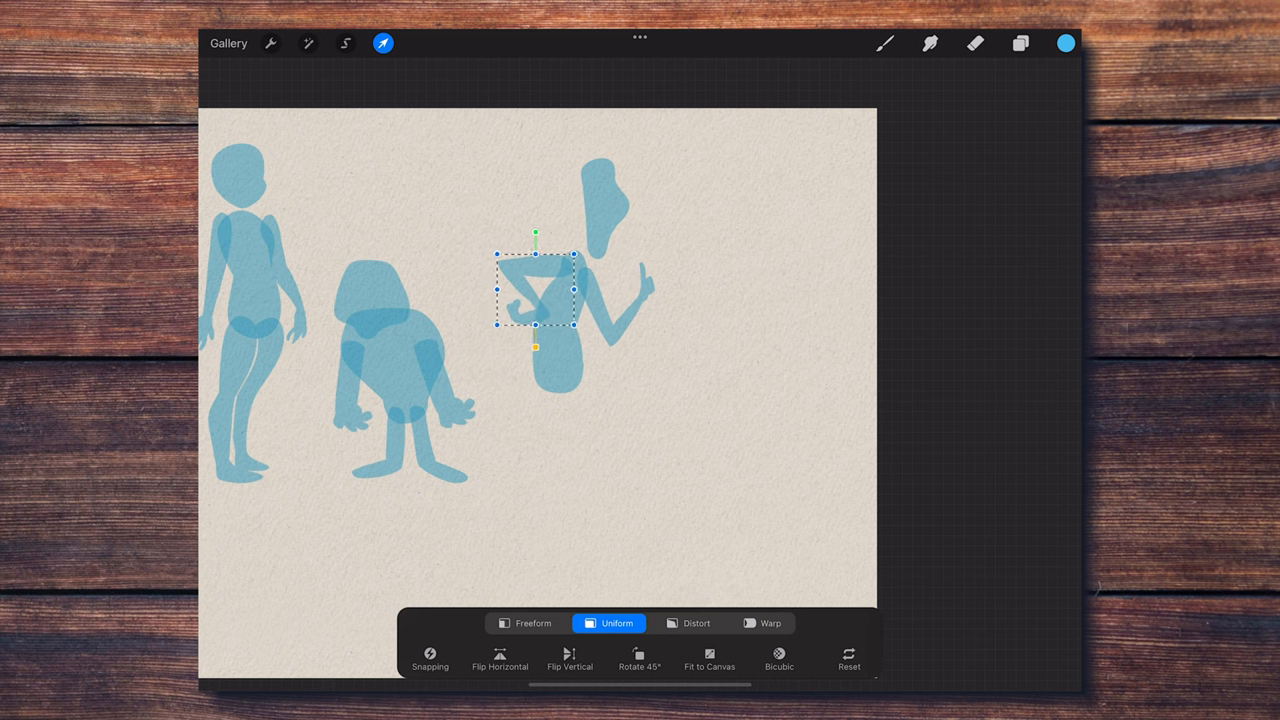
- Stamp legs from MB Legs and group Layers 15–19
{"action": "left_click", "coordinate": [886, 47]}
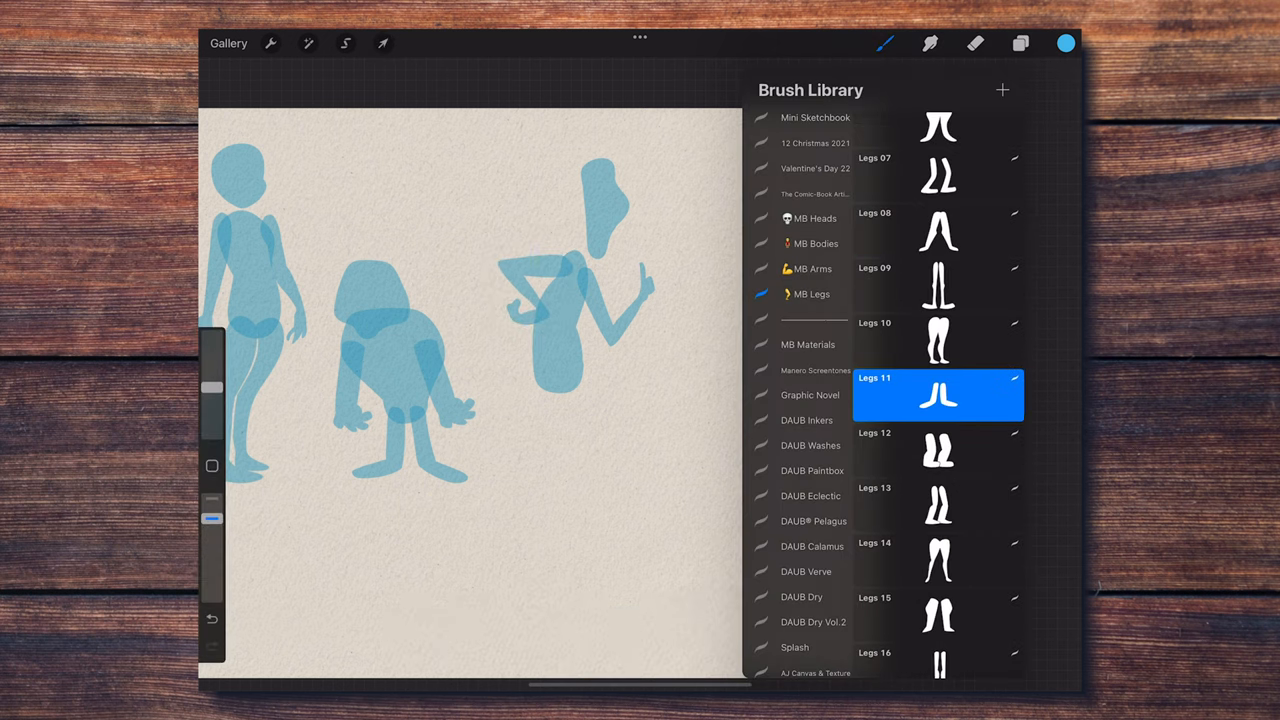
{"action": "scroll", "scroll_direction": "down", "scroll_amount": 3}
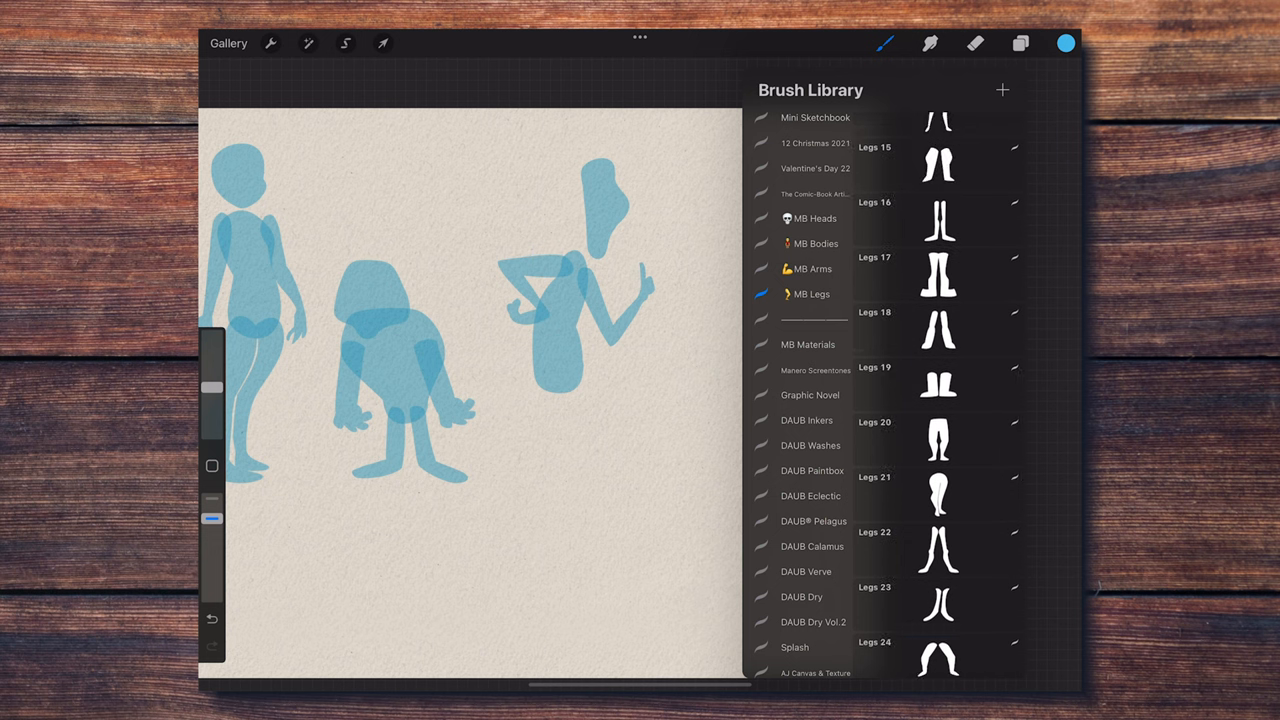
{"action": "left_click", "coordinate": [382, 43]}
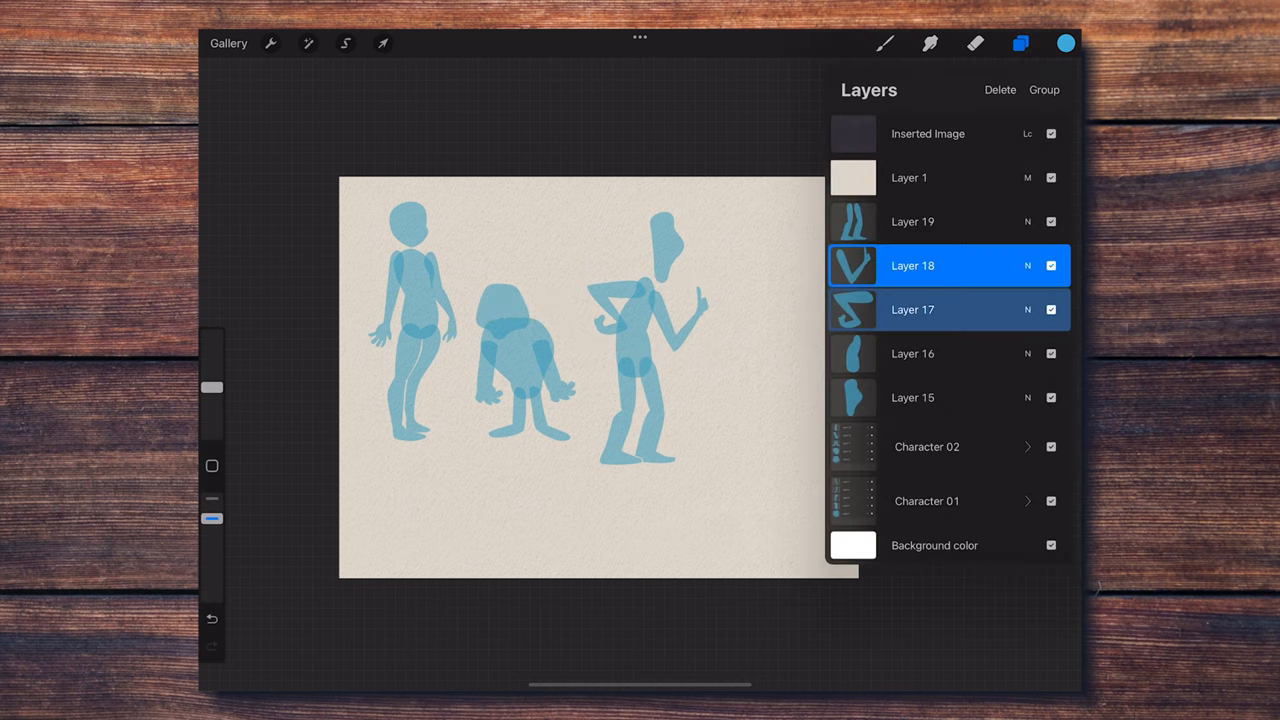
{"action": "left_click", "coordinate": [1044, 89]}
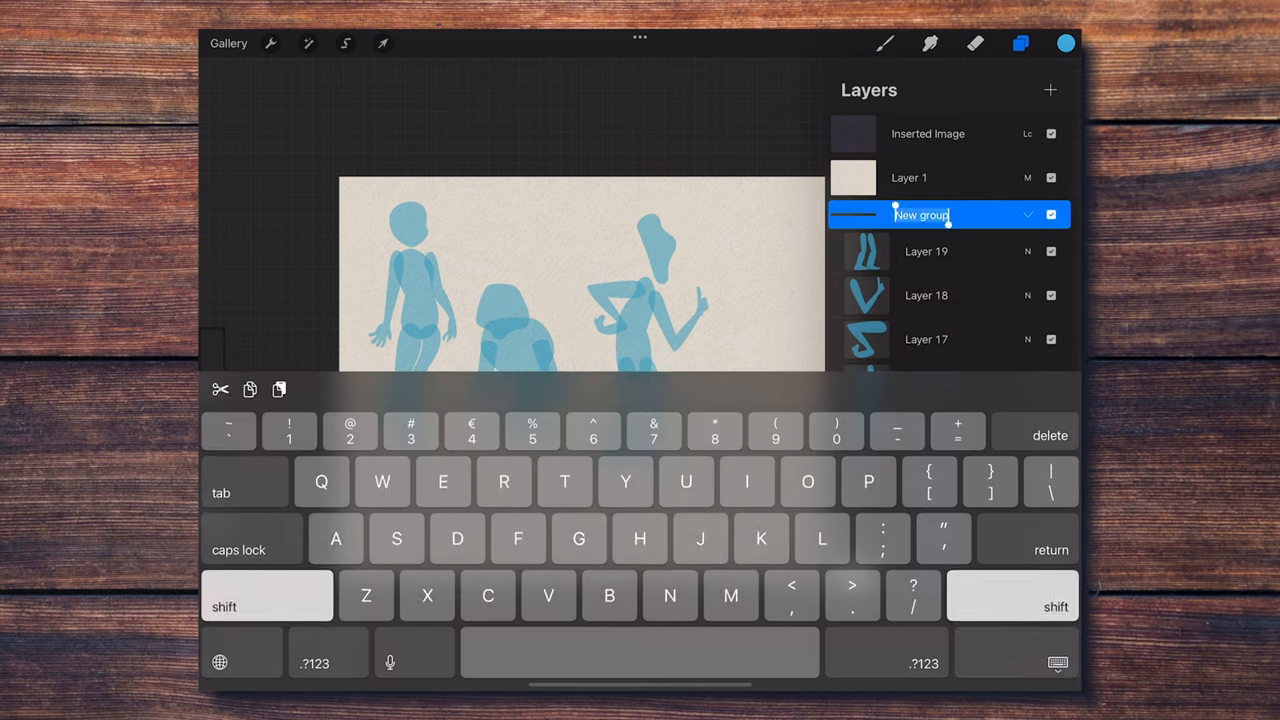
- Confirm the group name and stamp a head for the fourth figure
{"action": "left_click", "coordinate": [382, 43]}
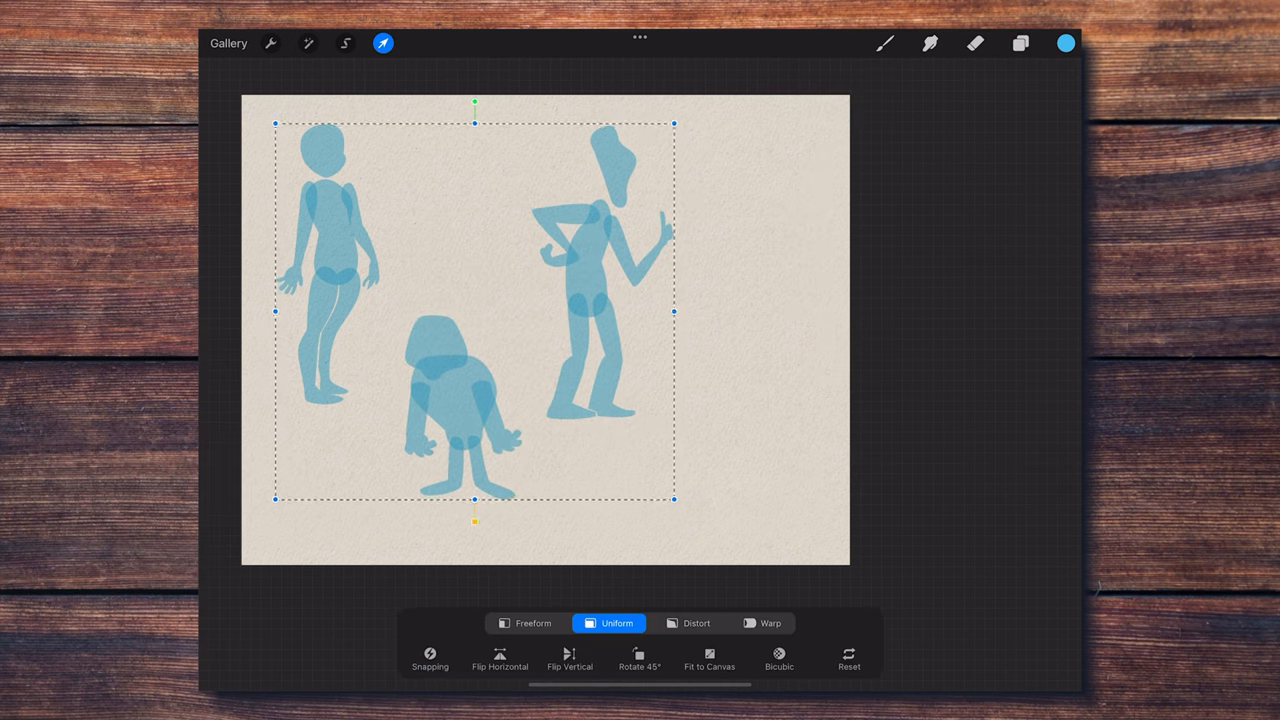
{"action": "left_click", "coordinate": [884, 51]}
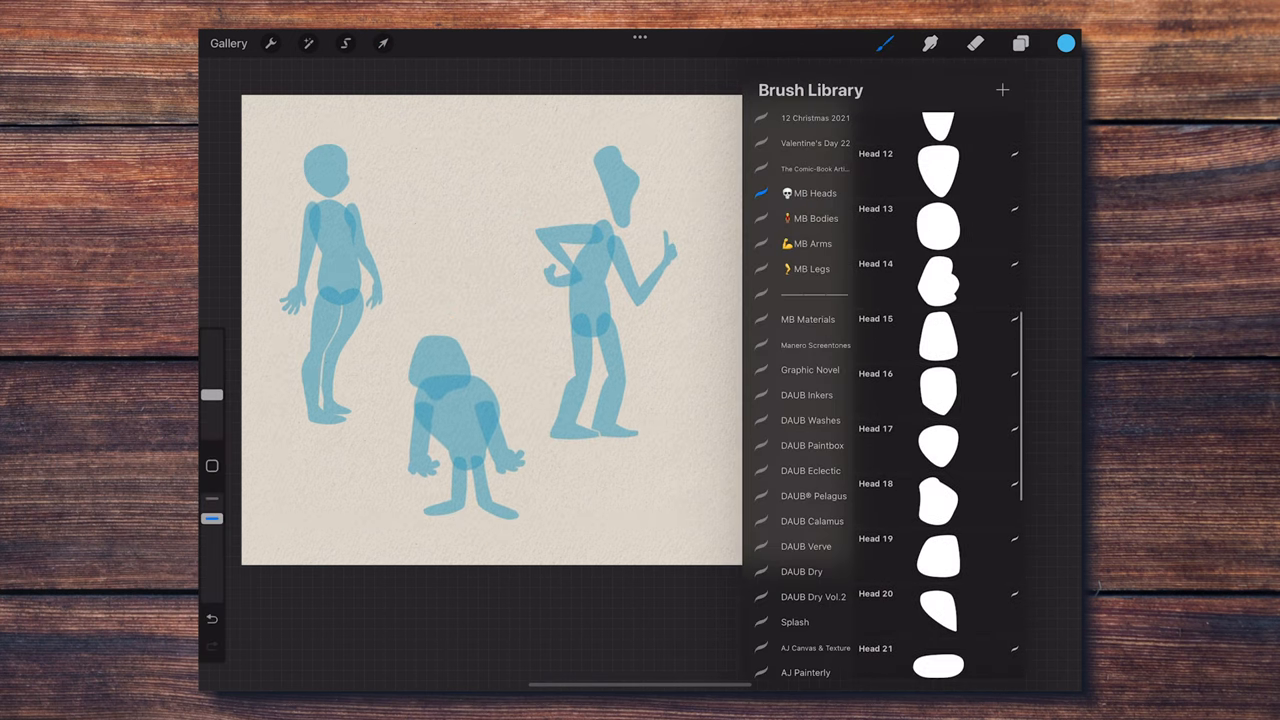
{"action": "left_click", "coordinate": [938, 505]}
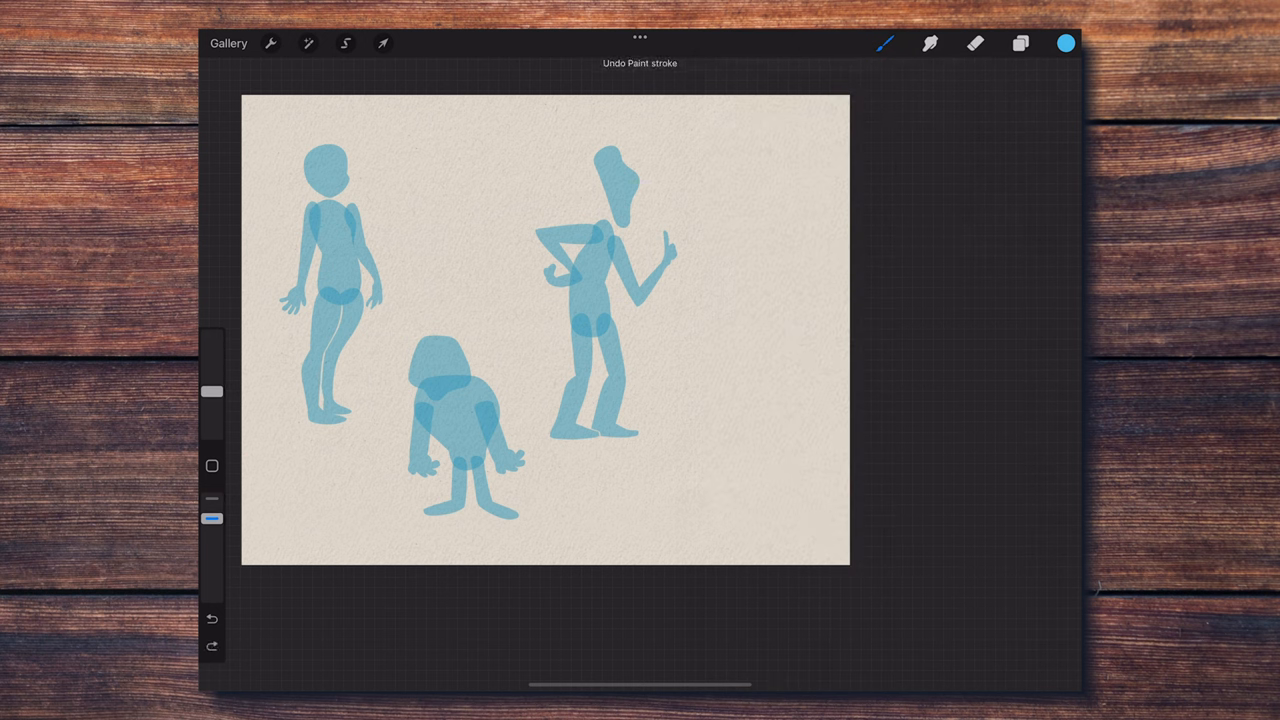
- Add a body, hips and legs, and Arm 24 hands-on-hips arms
{"action": "left_click", "coordinate": [883, 42]}
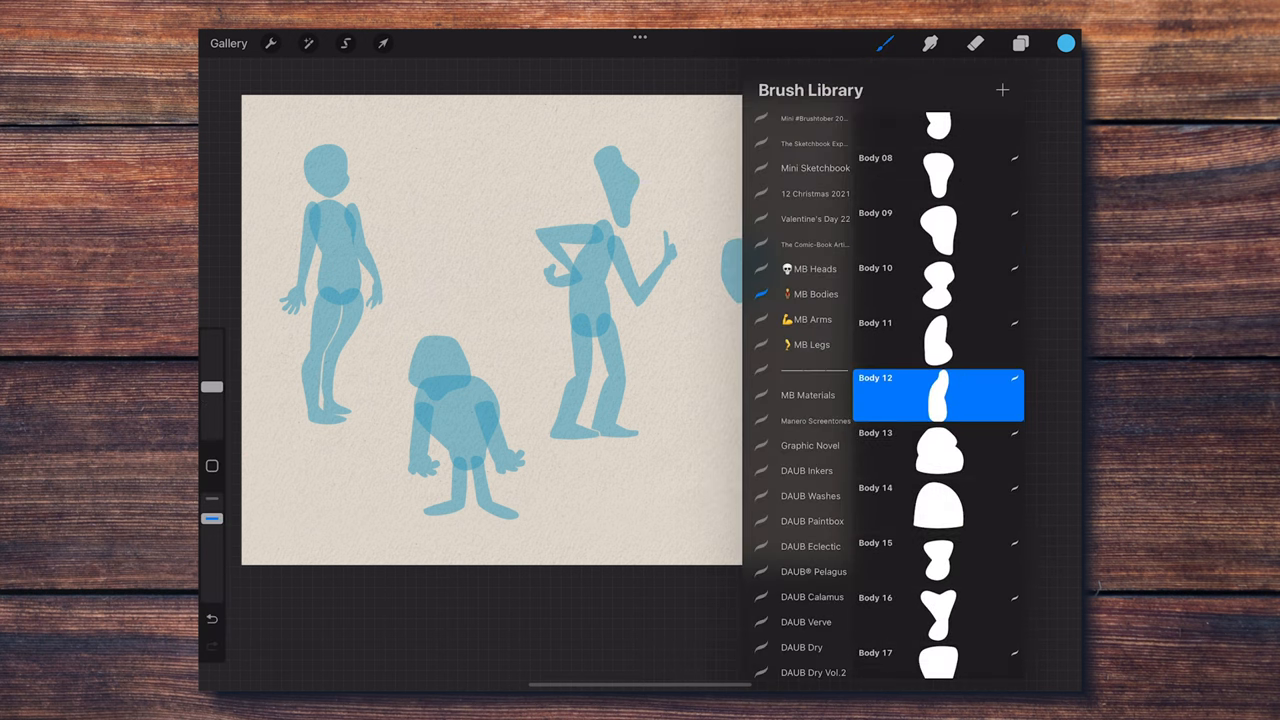
{"action": "left_click", "coordinate": [1019, 48]}
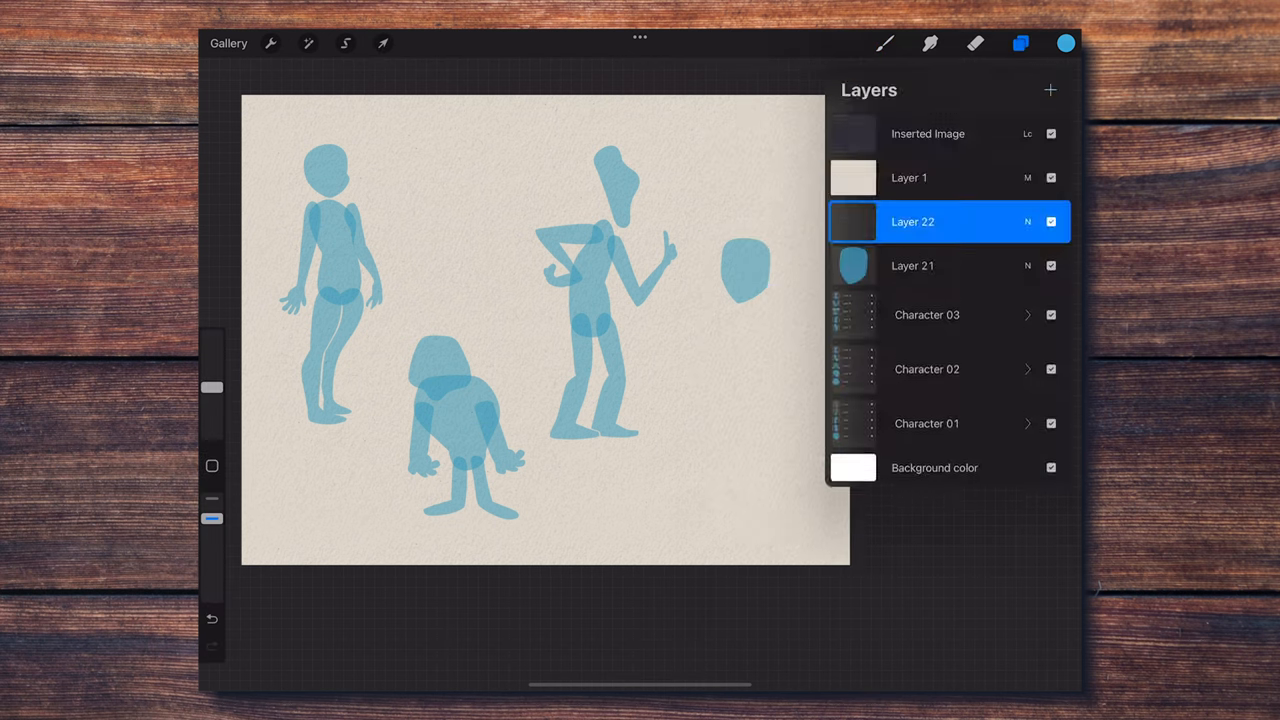
{"action": "left_click", "coordinate": [1017, 47]}
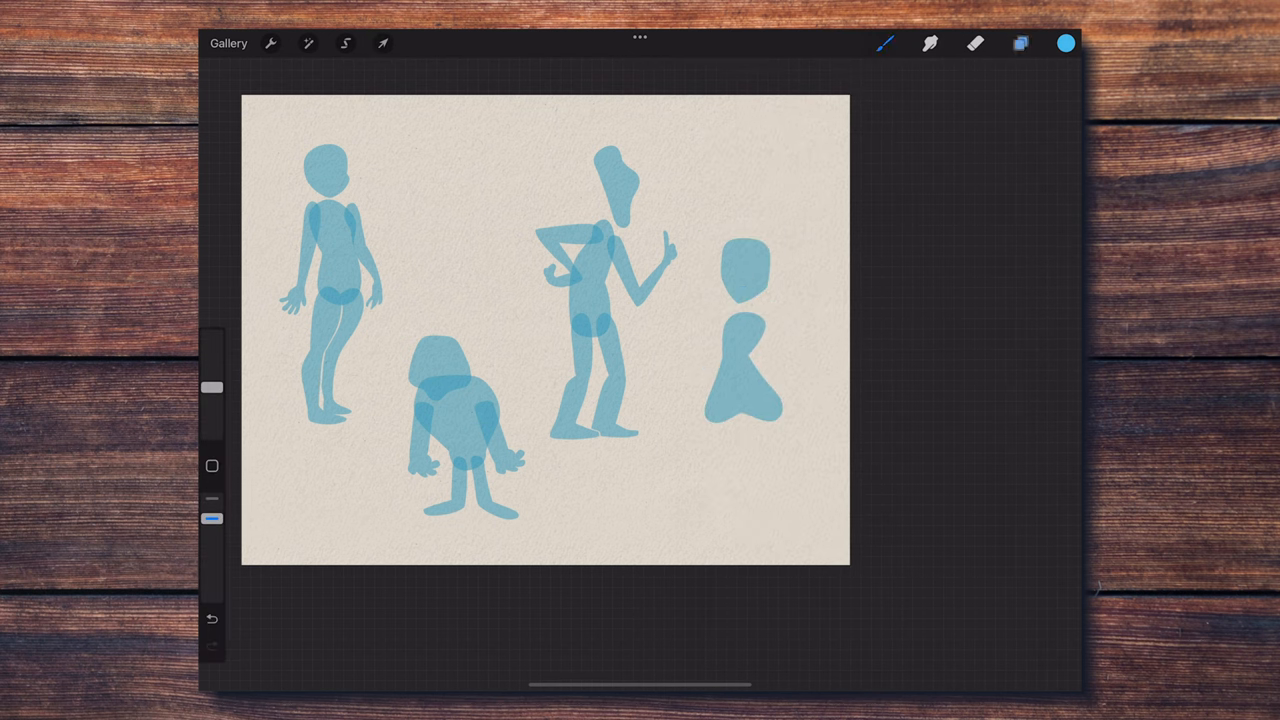
{"action": "left_click", "coordinate": [382, 43]}
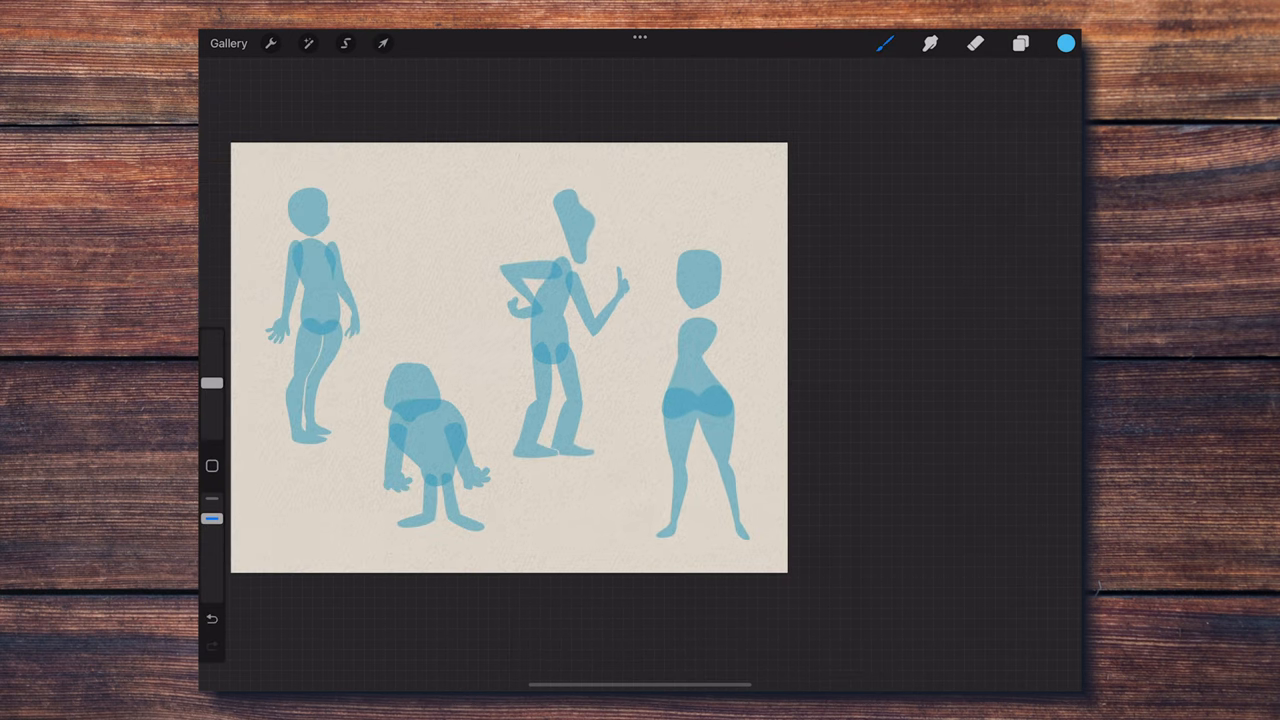
{"action": "left_click", "coordinate": [885, 48]}
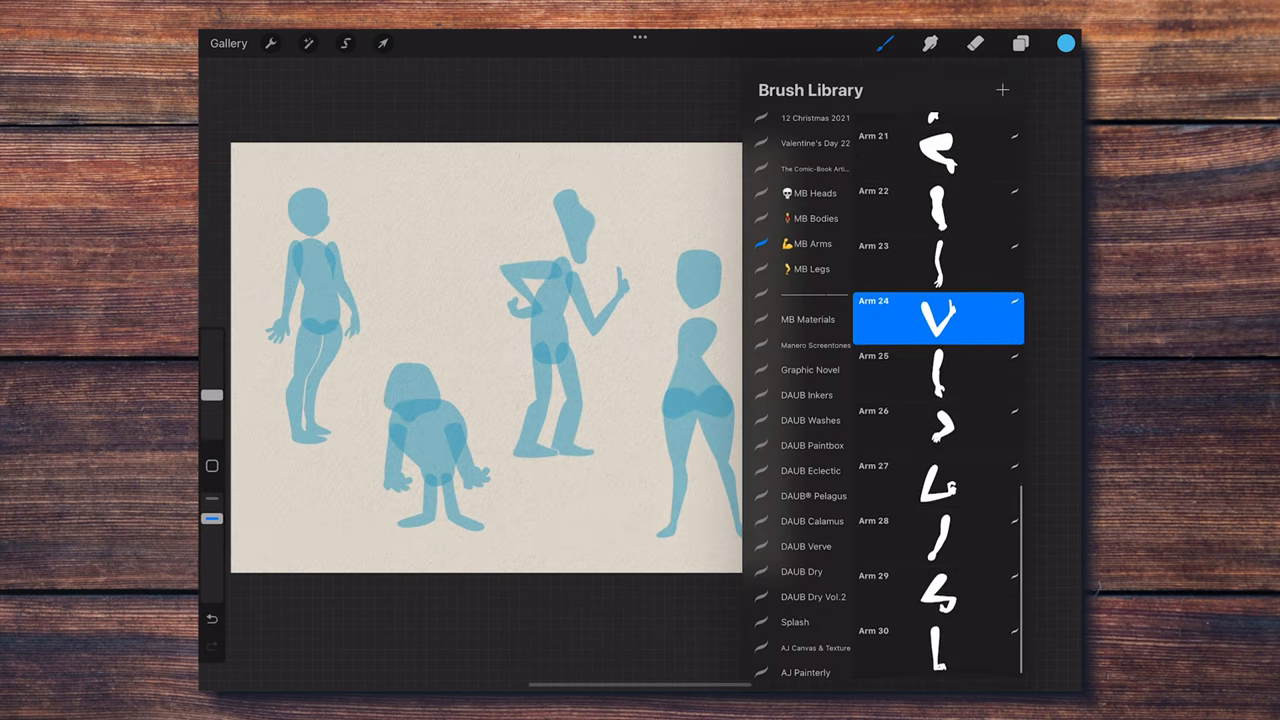
{"action": "left_click", "coordinate": [382, 43]}
{"action": "type", "text": "Chara"}
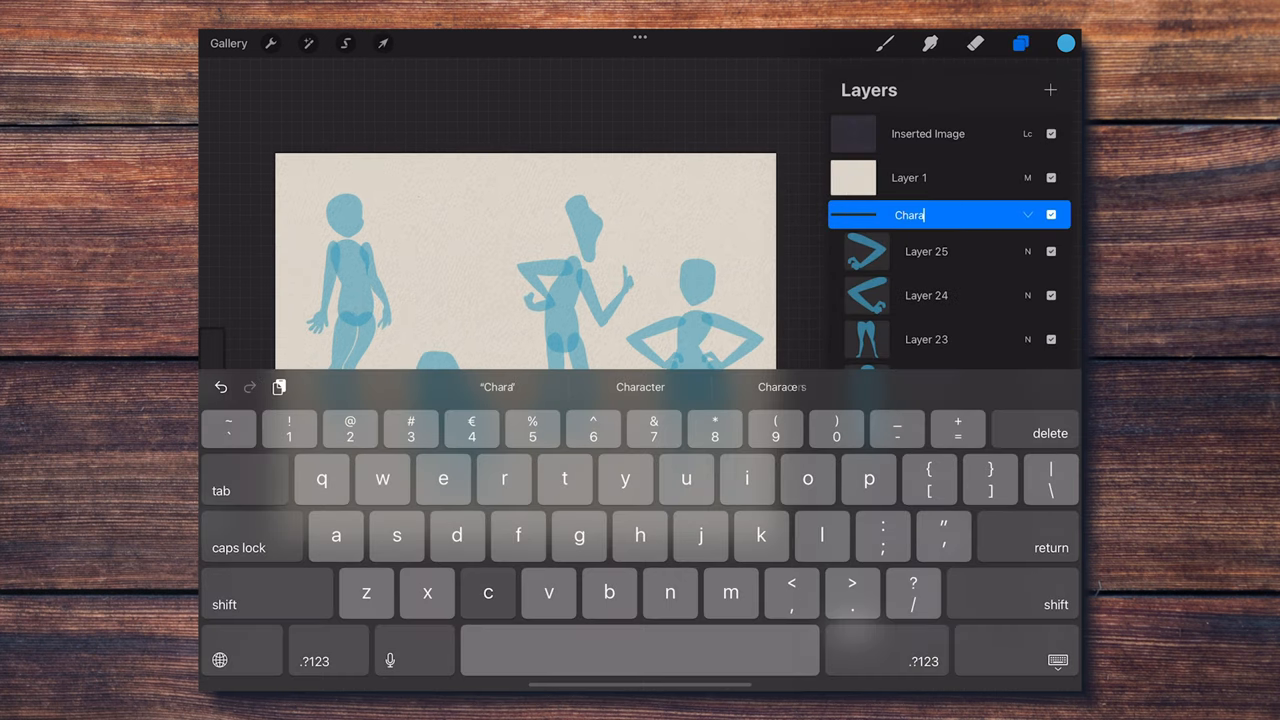
- Confirm the fourth group's name and select the black Bold Comics brush
{"action": "left_click", "coordinate": [381, 43]}
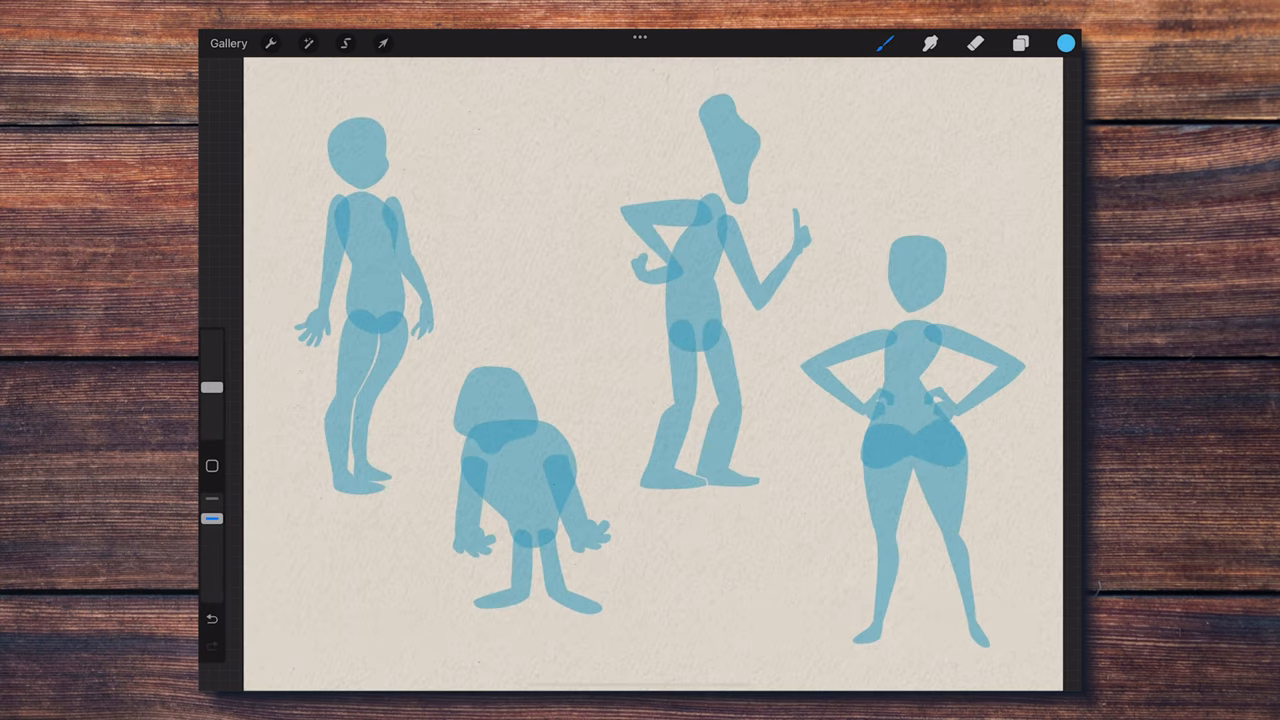
{"action": "left_click", "coordinate": [886, 46]}
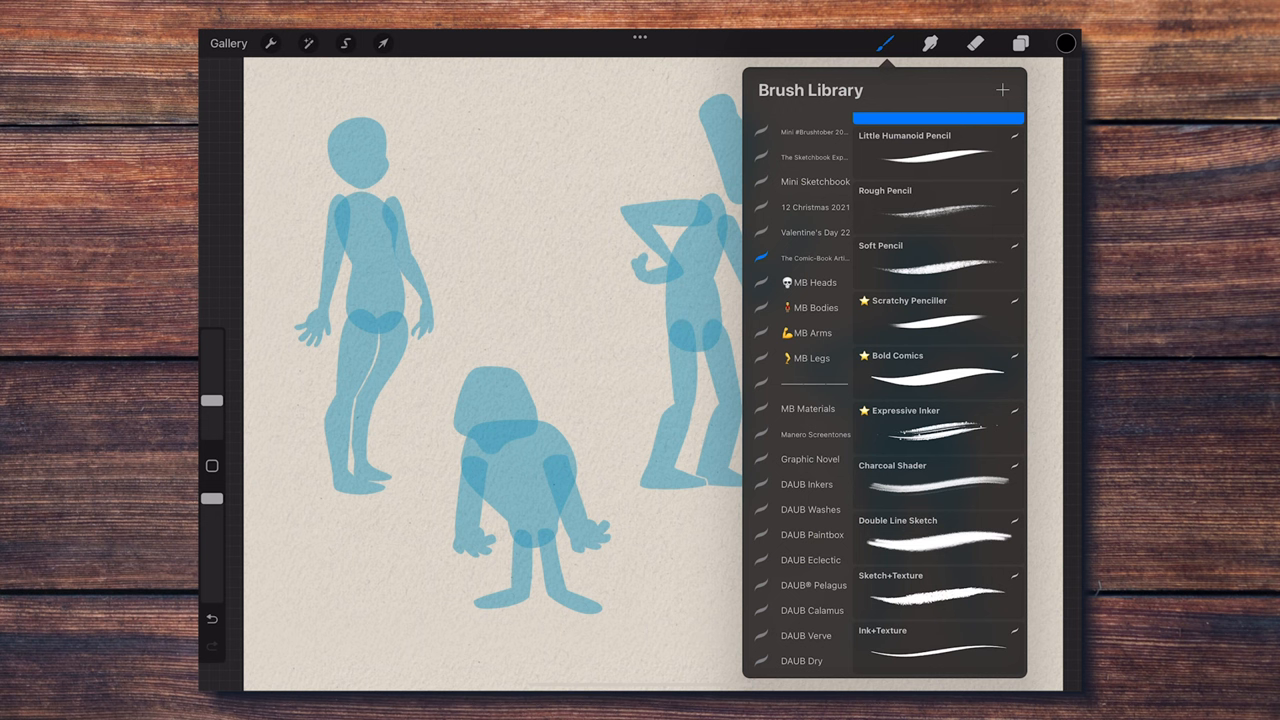
{"action": "left_click", "coordinate": [938, 372]}
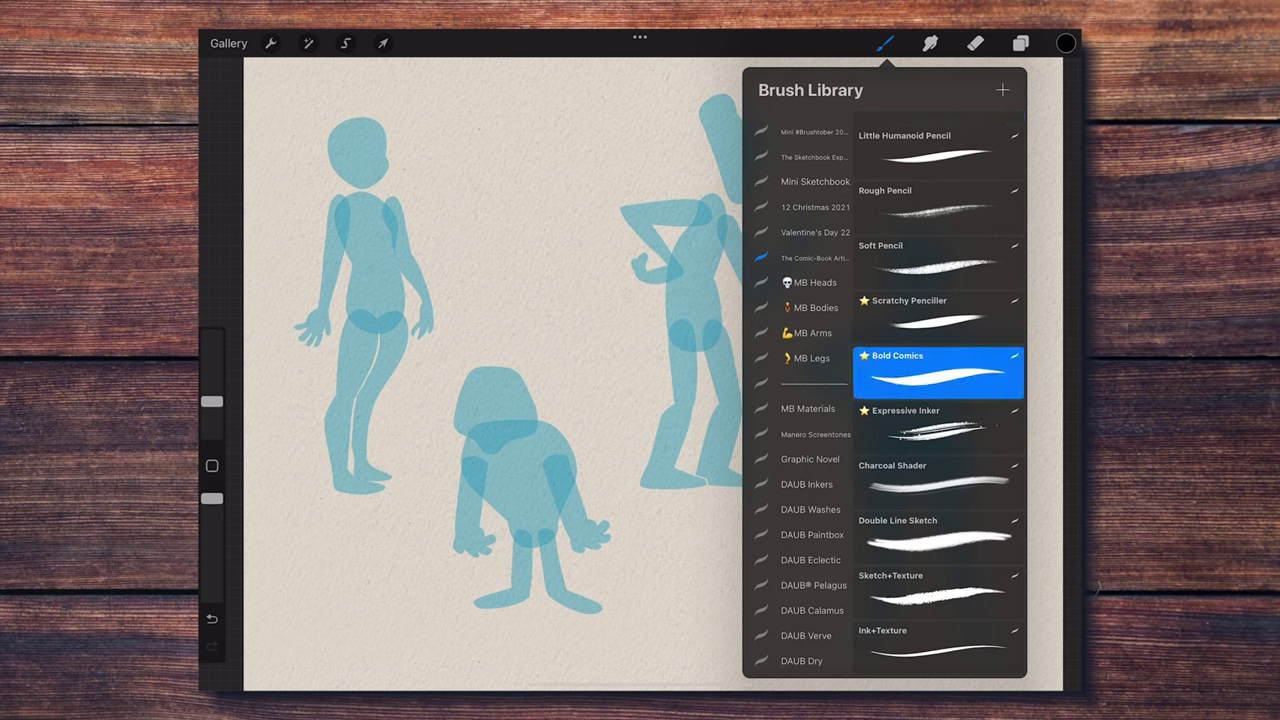
- Ink the first head in Bold Comics: wavy hair, eye, brows, ear, earring and smile
{"action": "left_click", "coordinate": [1015, 43]}
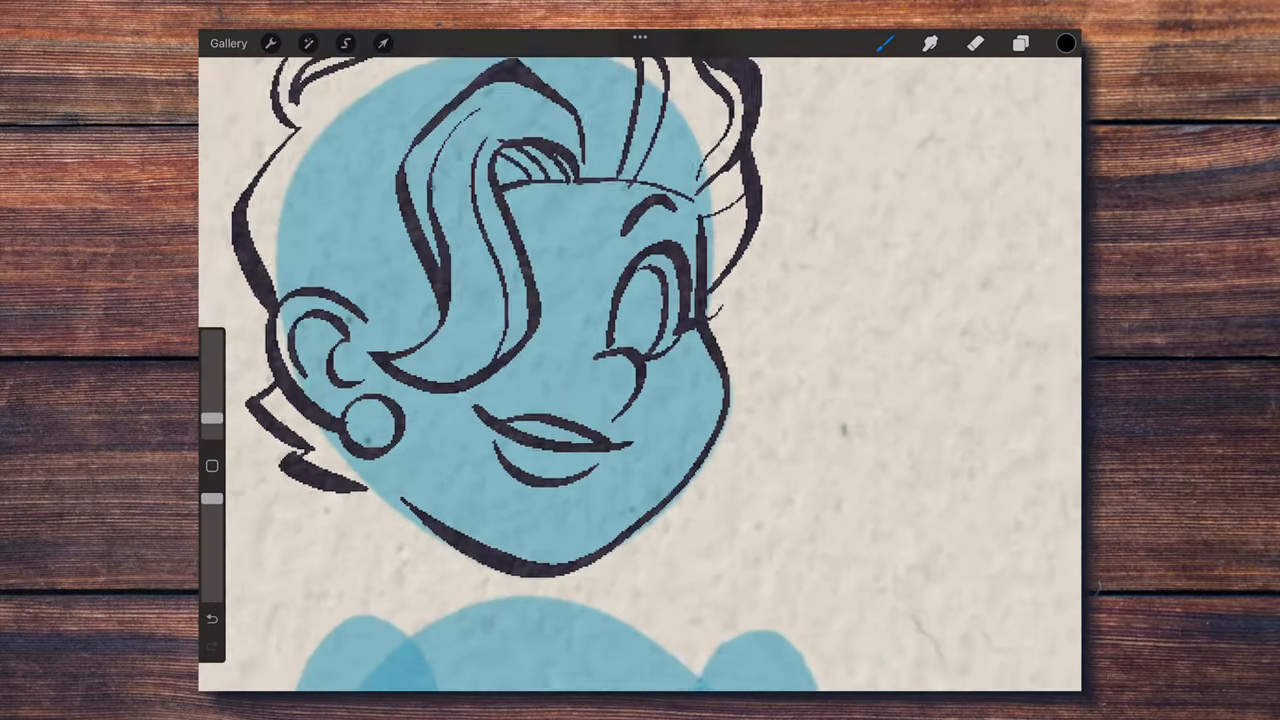
- Ink the woman in a dress, the bug creature and the smoking man, then view layers
{"action": "left_click", "coordinate": [976, 41]}
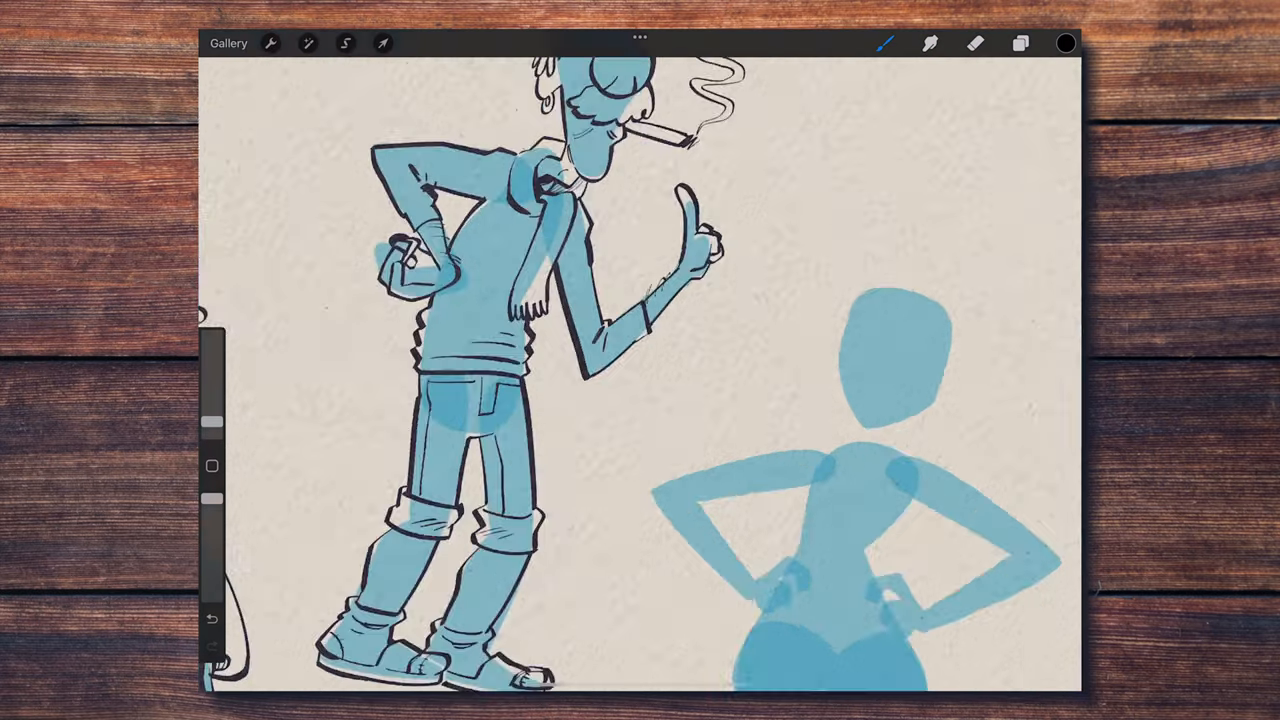
{"action": "left_click", "coordinate": [1018, 45]}
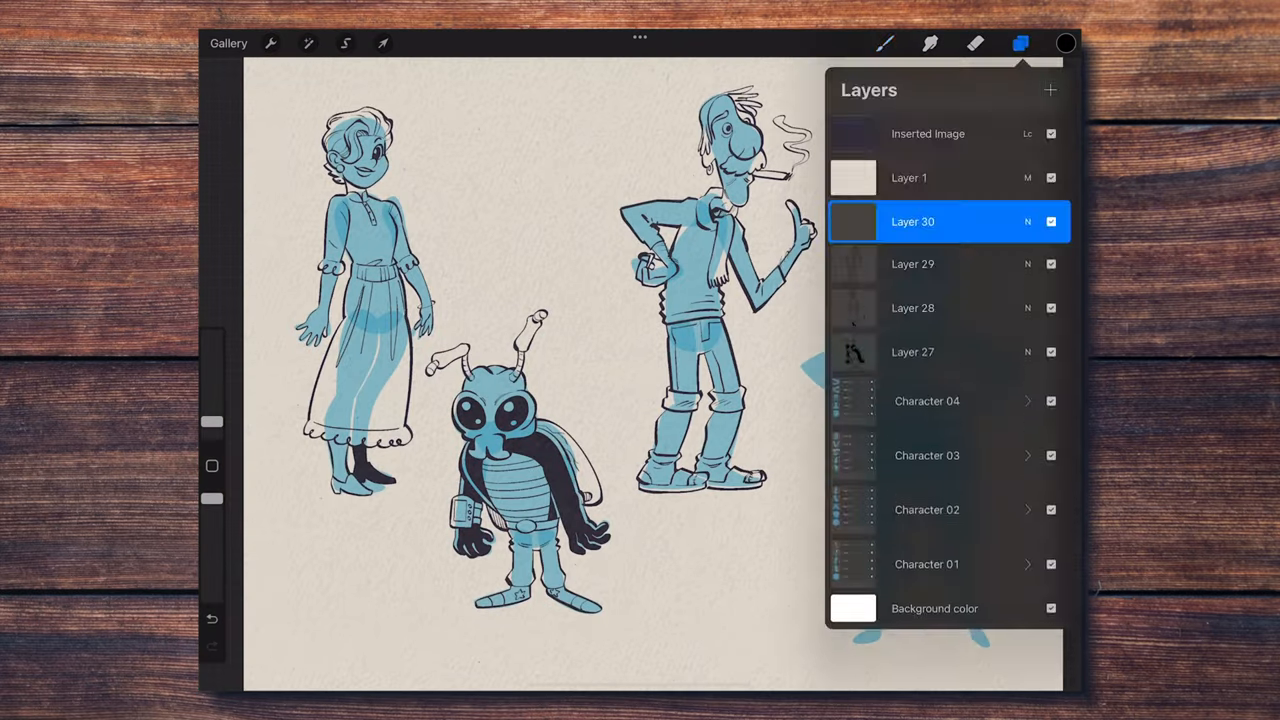